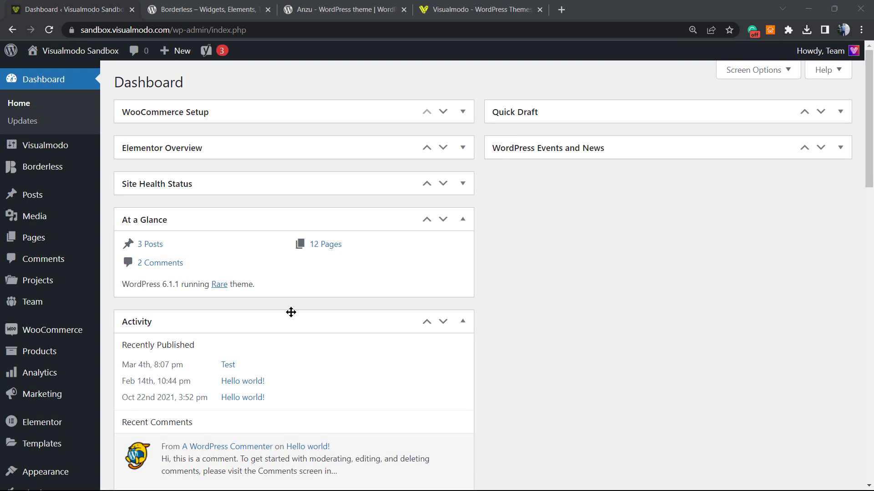
mouse_move(353, 210)
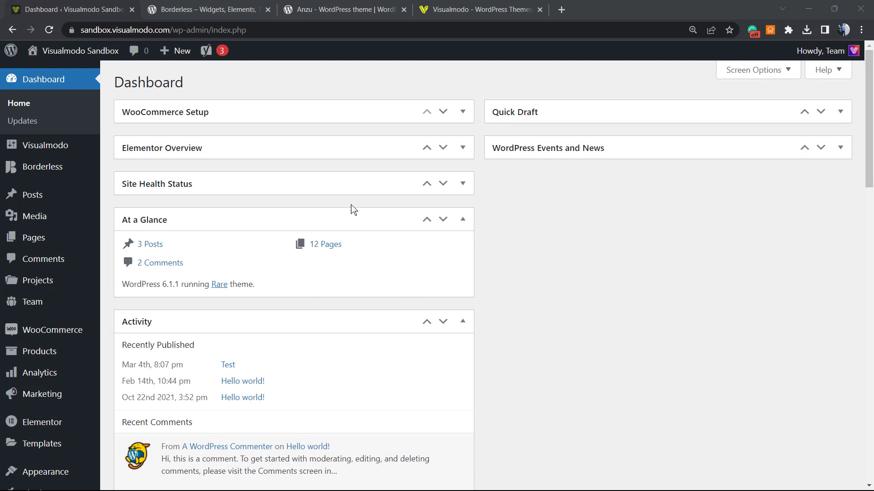
mouse_move(343, 210)
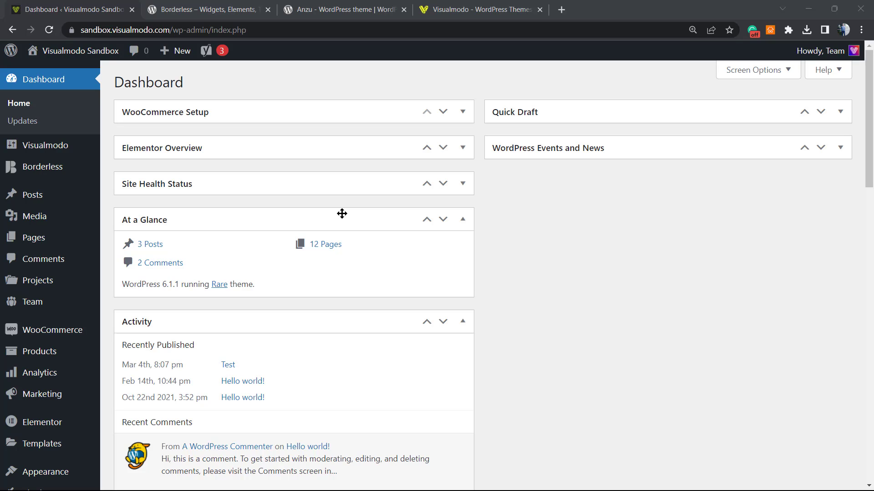
mouse_move(345, 213)
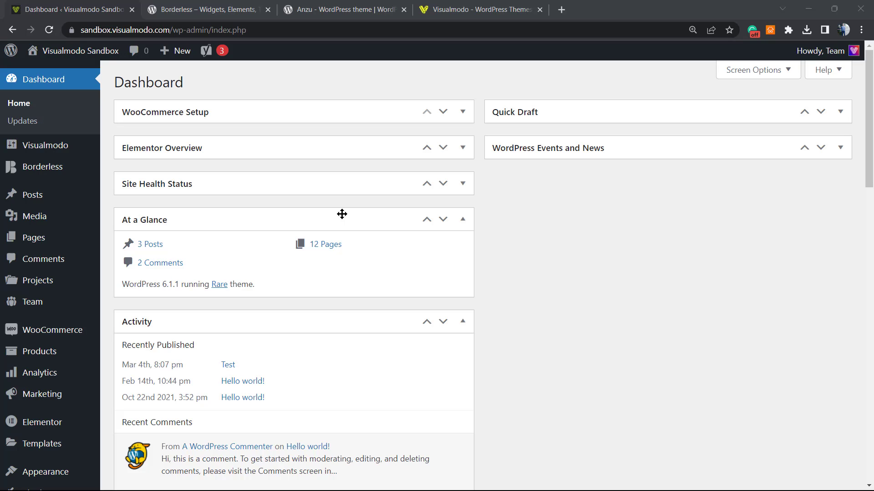
mouse_move(370, 212)
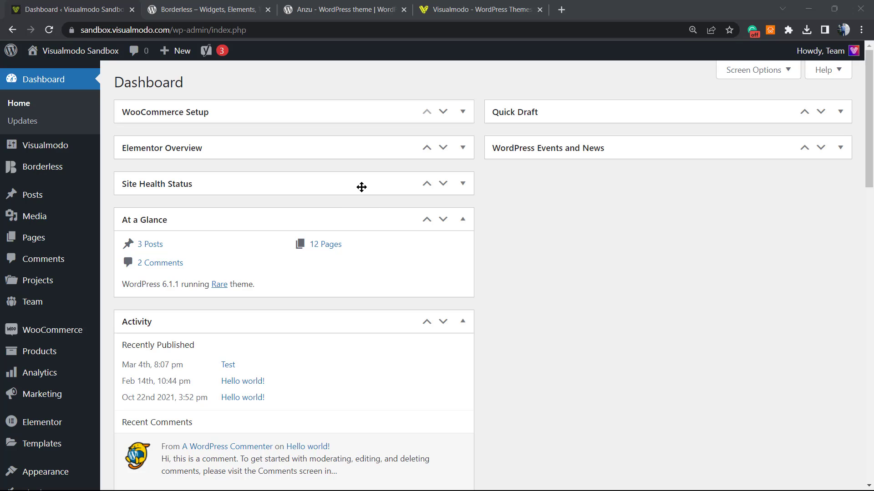
mouse_move(363, 157)
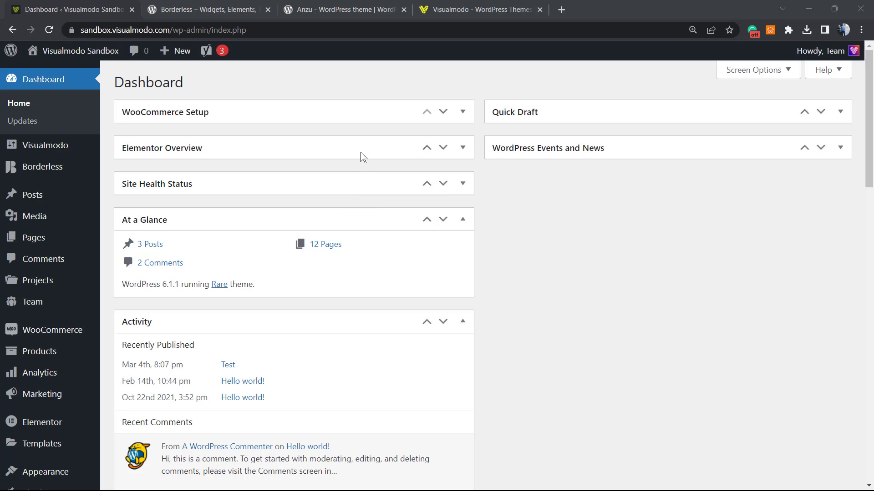
mouse_move(357, 146)
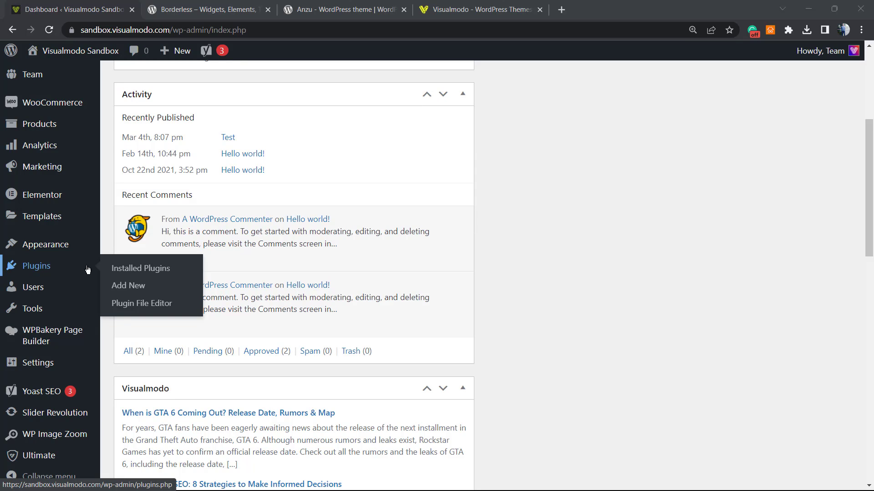
Search Add New Plugins for 'GPT AI Power: Complete AI Pack'
click(128, 285)
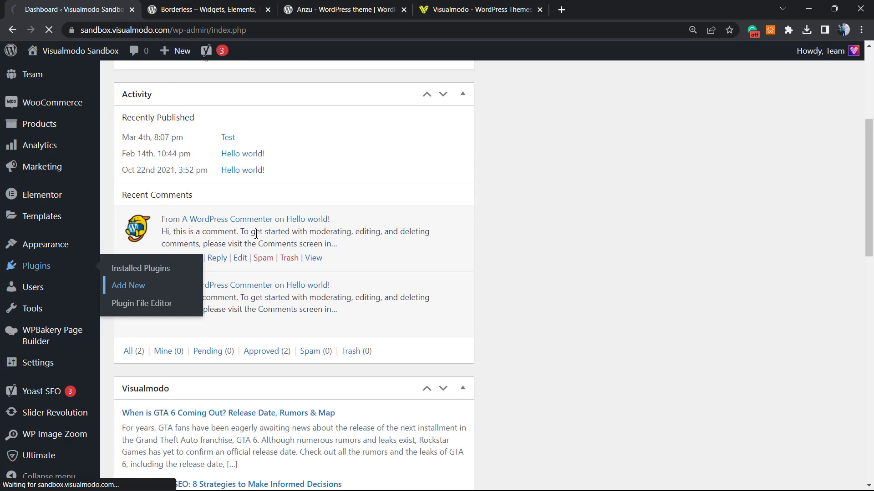
click(128, 285)
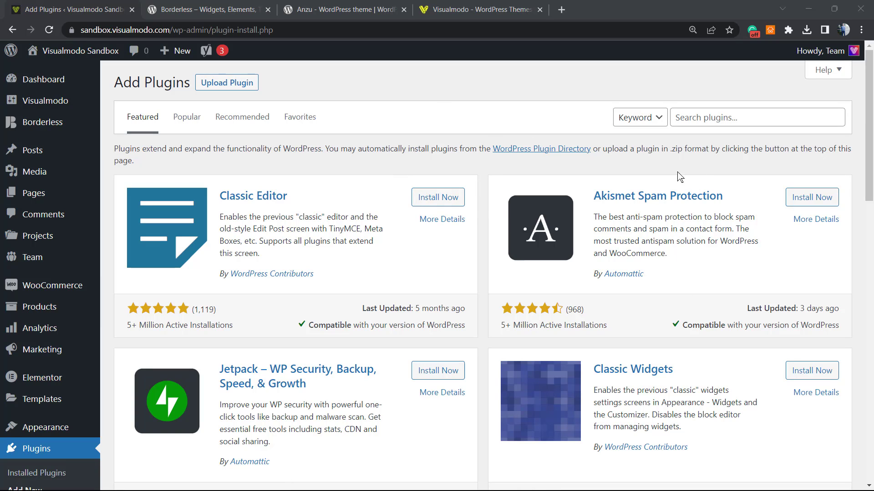
mouse_move(709, 137)
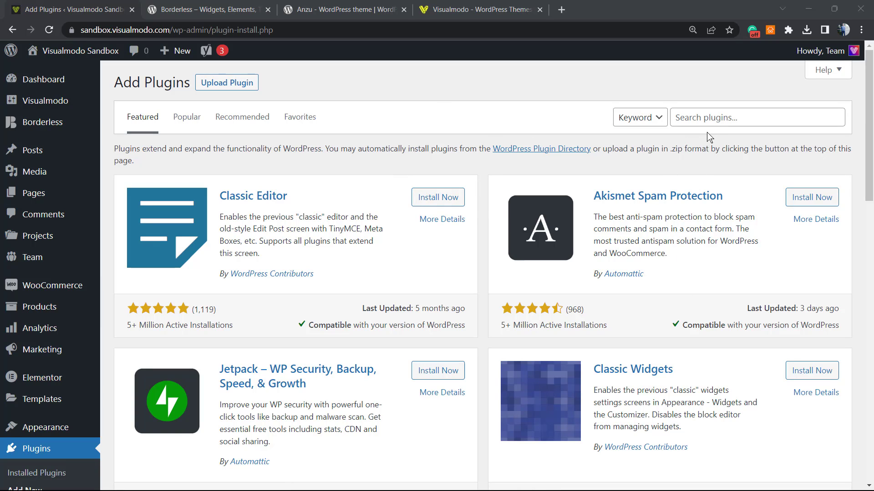
text(GPT AI Power: Complete AI Pack)
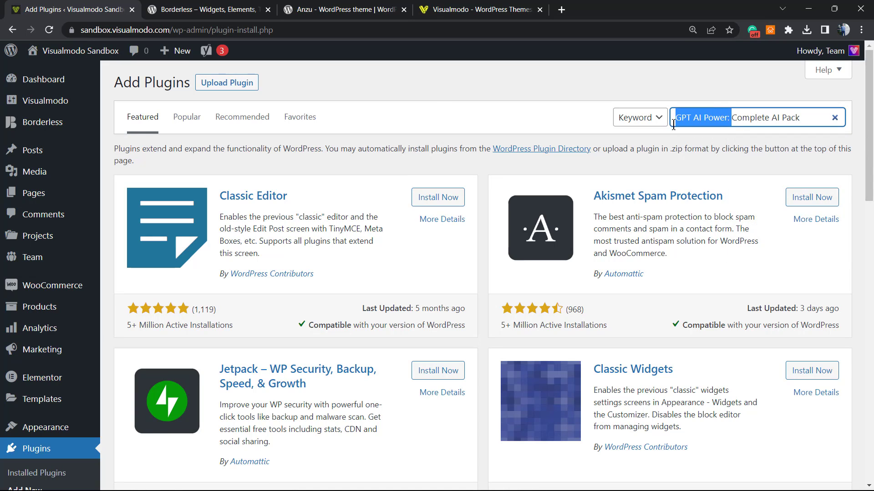
key(Enter)
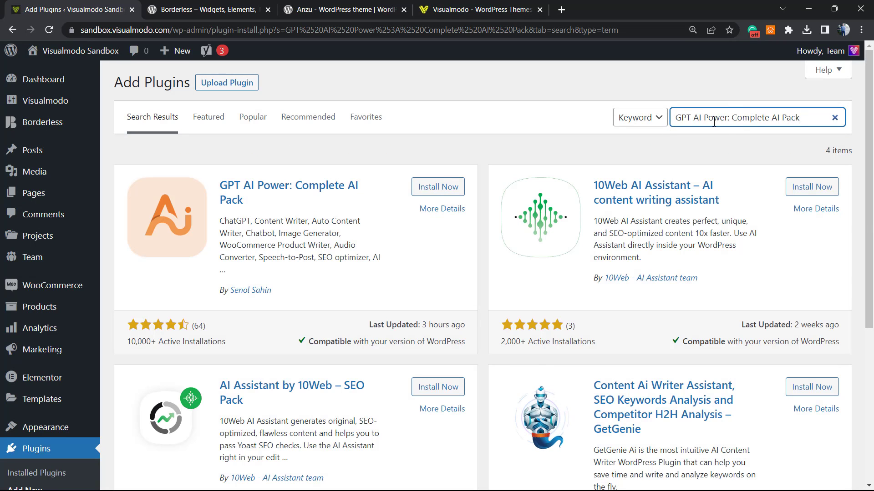
triple_click(752, 117)
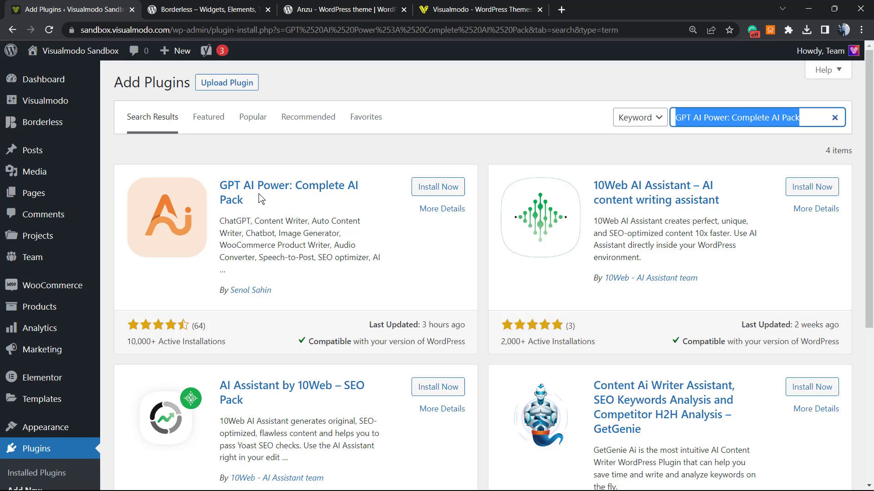
mouse_move(310, 186)
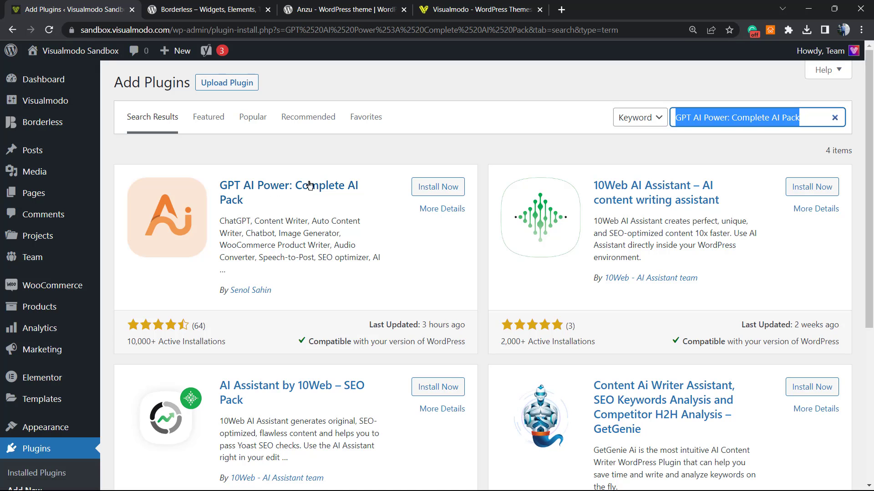
Install the GPT AI Power plugin from the search results
click(437, 187)
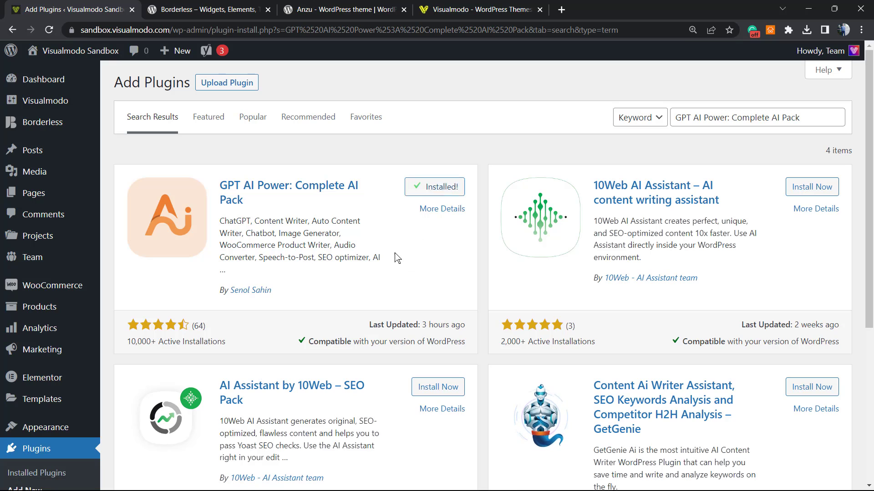
click(442, 187)
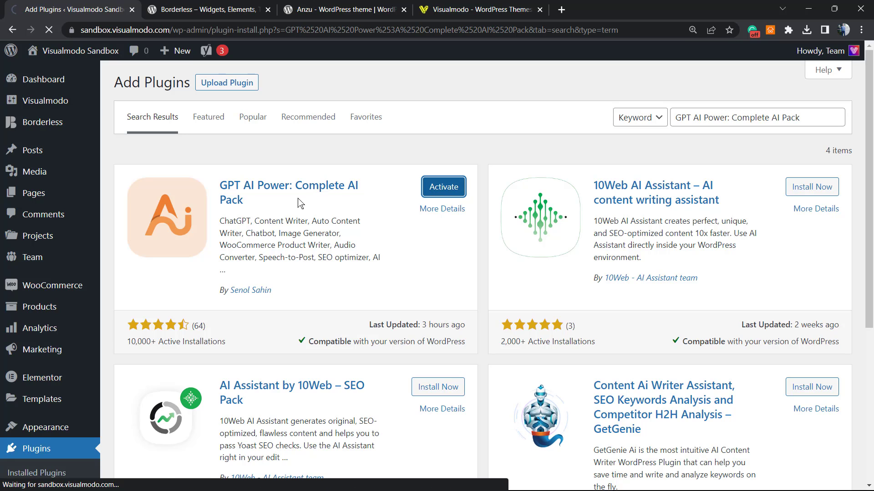
Activate GPT AI Power and skip the update notifications opt-in
click(443, 187)
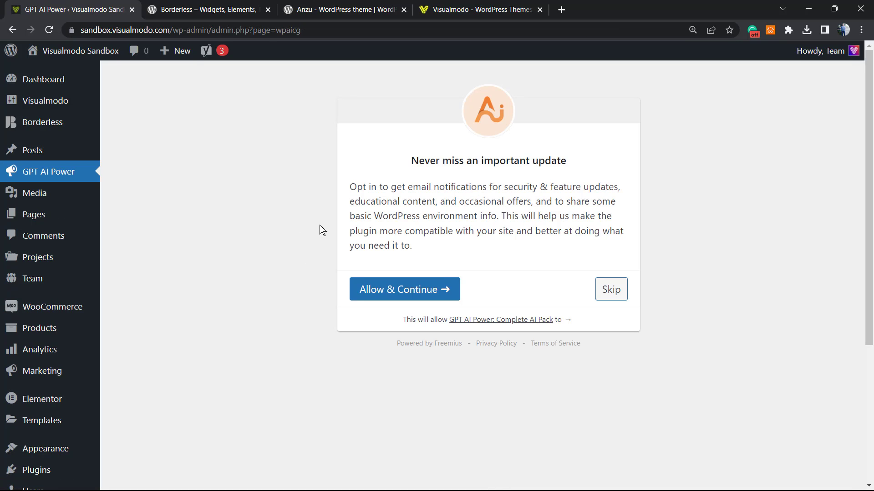
mouse_move(483, 261)
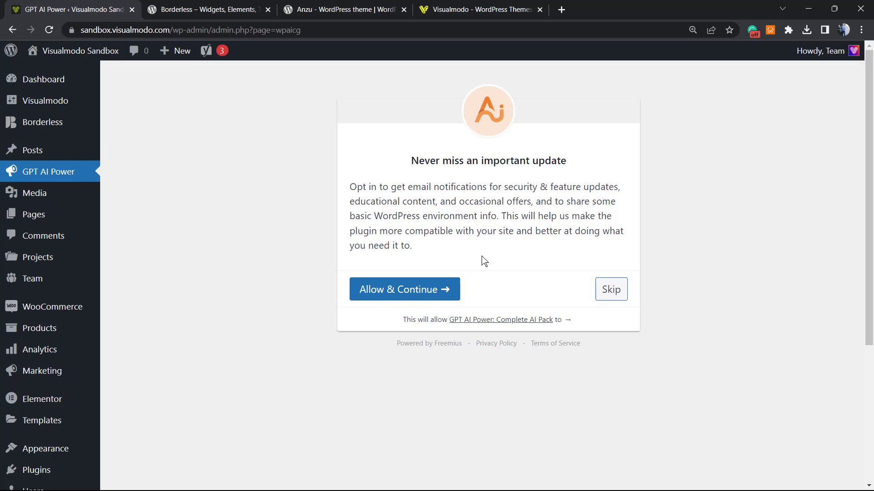
mouse_move(454, 255)
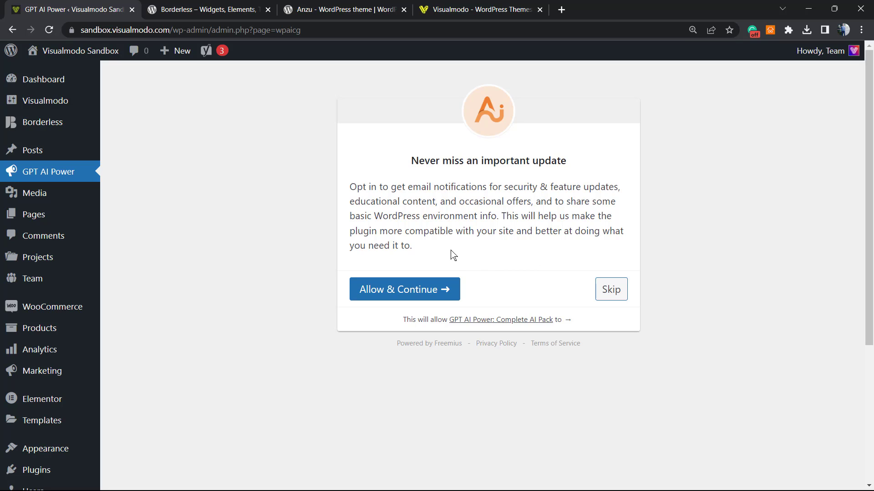
click(610, 289)
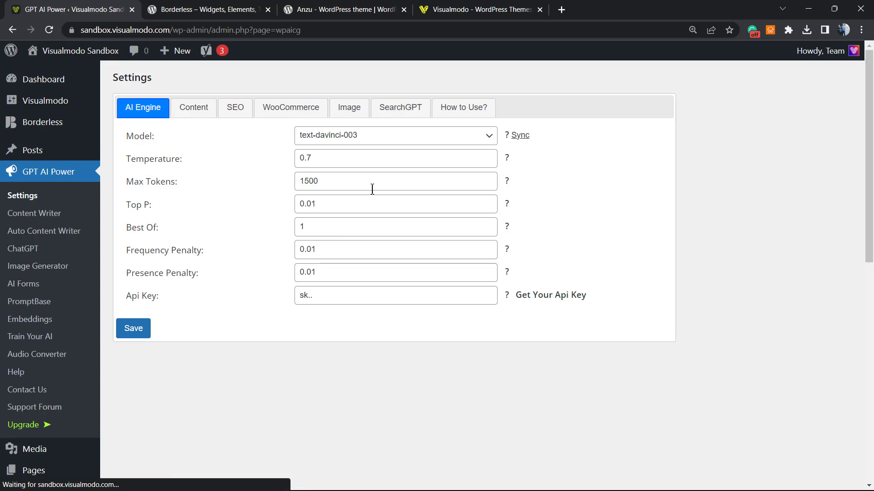
mouse_move(362, 140)
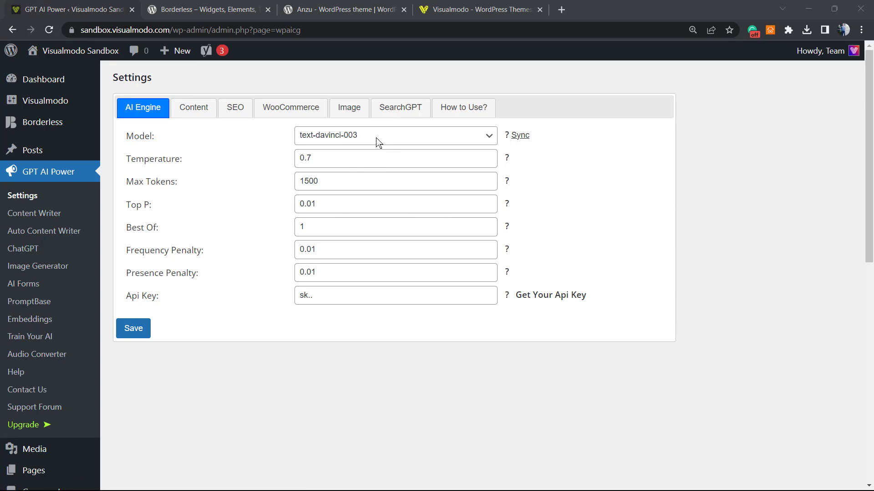
From the API key field, open the 'Get Your Api Key' link in a new tab
click(391, 294)
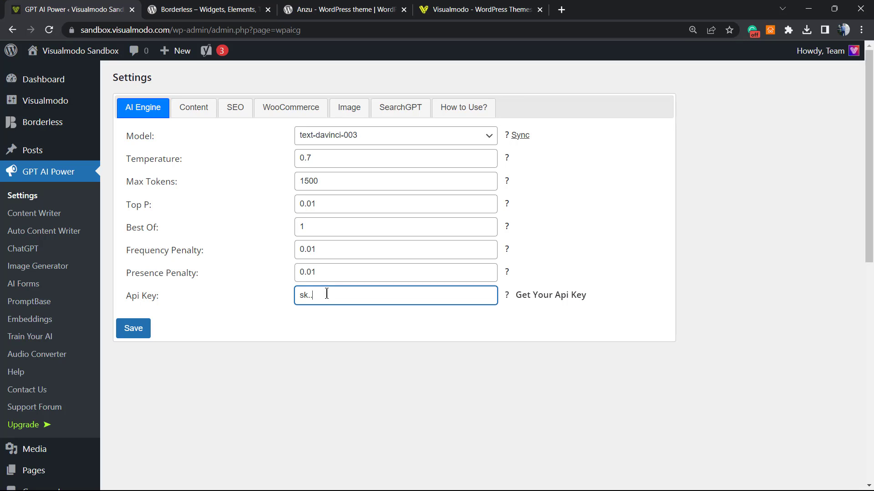
double_click(142, 296)
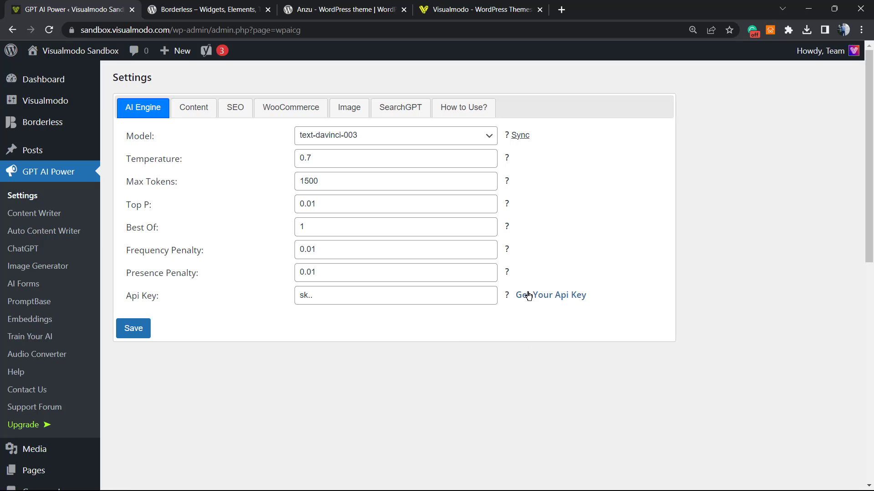
right_click(551, 295)
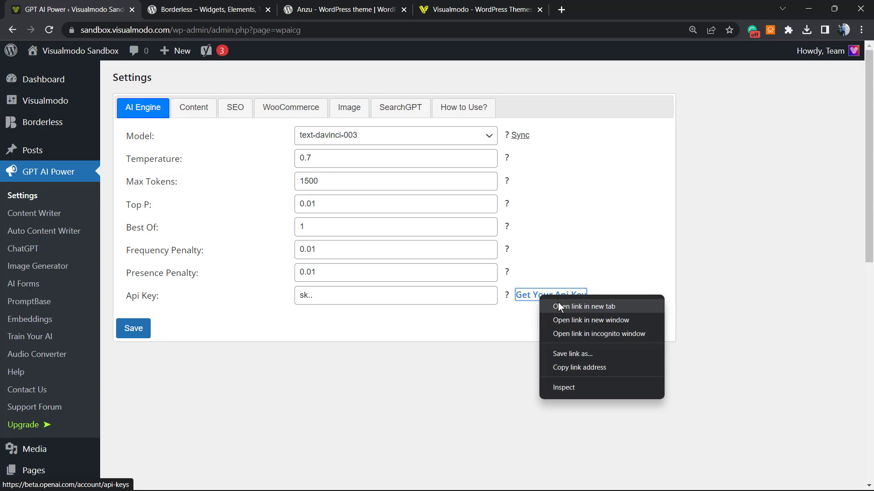
click(585, 307)
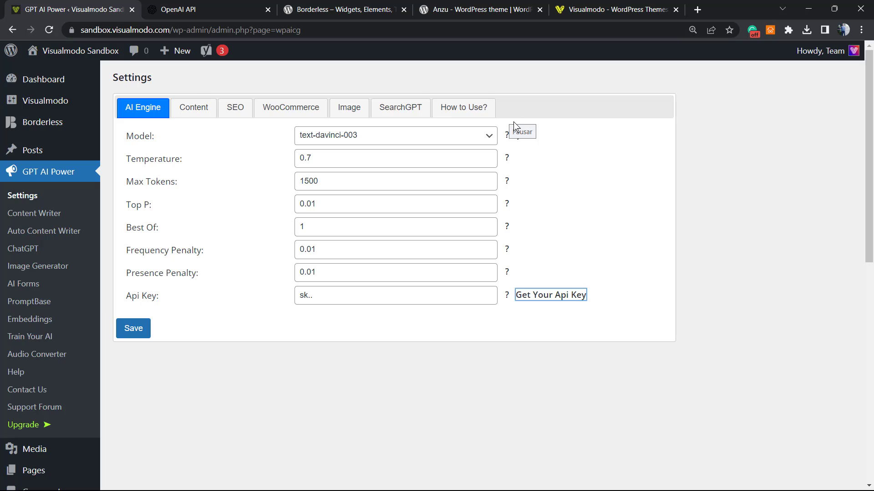
Log in to OpenAI Platform and create a new secret API key
click(550, 294)
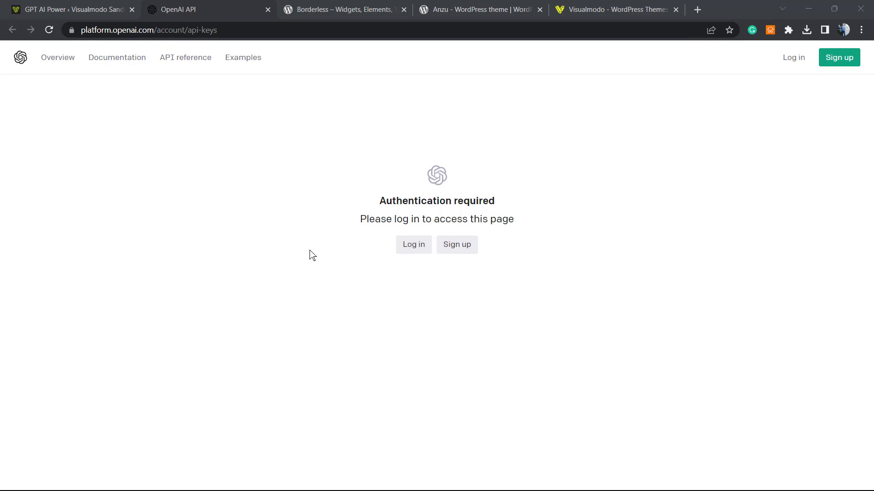
mouse_move(333, 280)
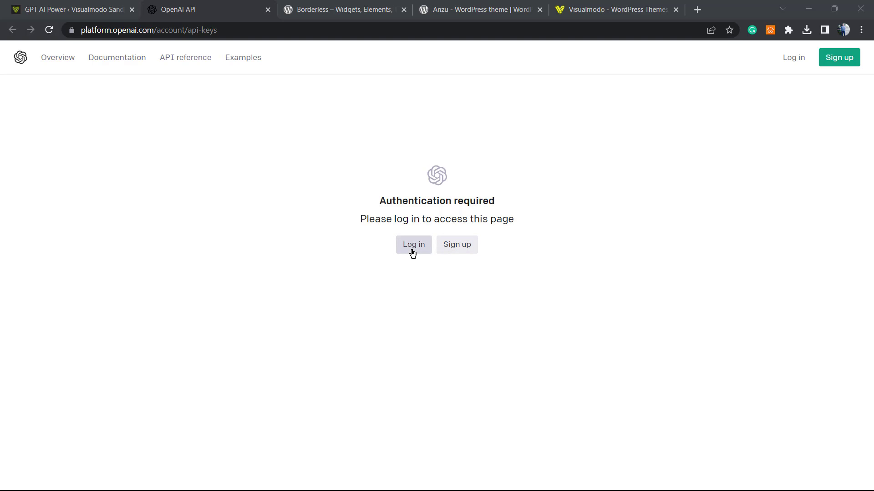
click(413, 244)
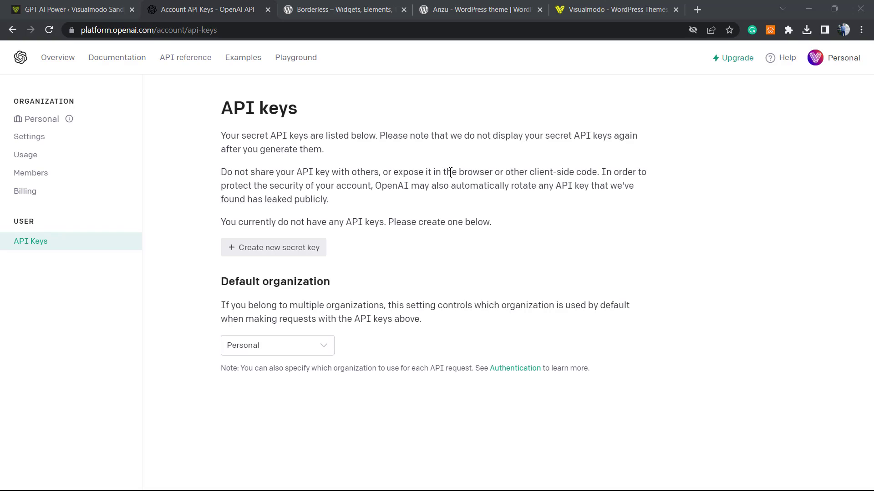
mouse_move(380, 156)
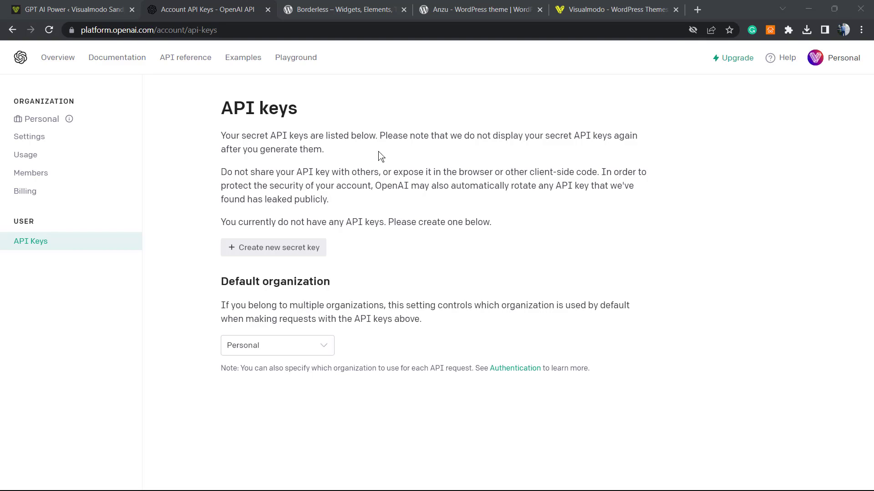
mouse_move(273, 248)
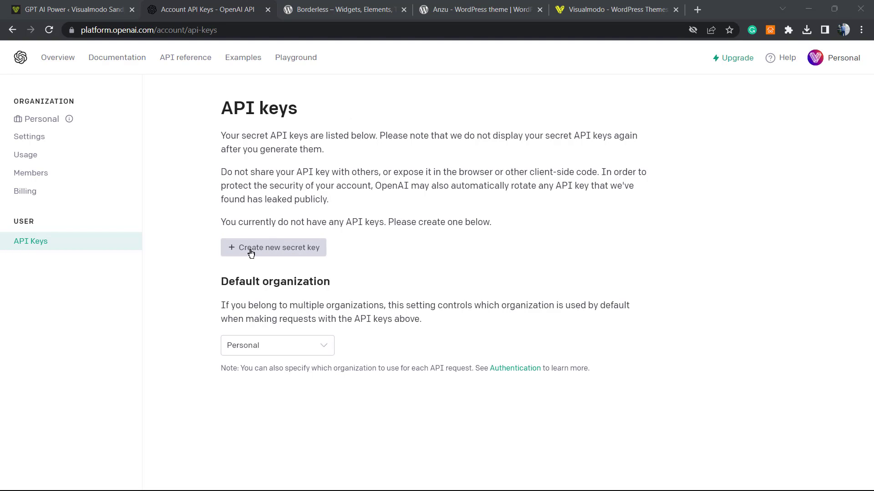
mouse_move(267, 252)
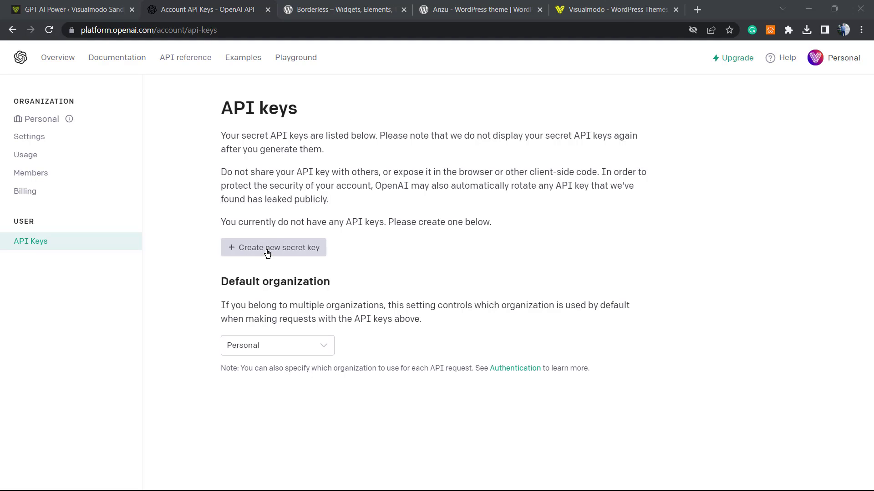
click(272, 247)
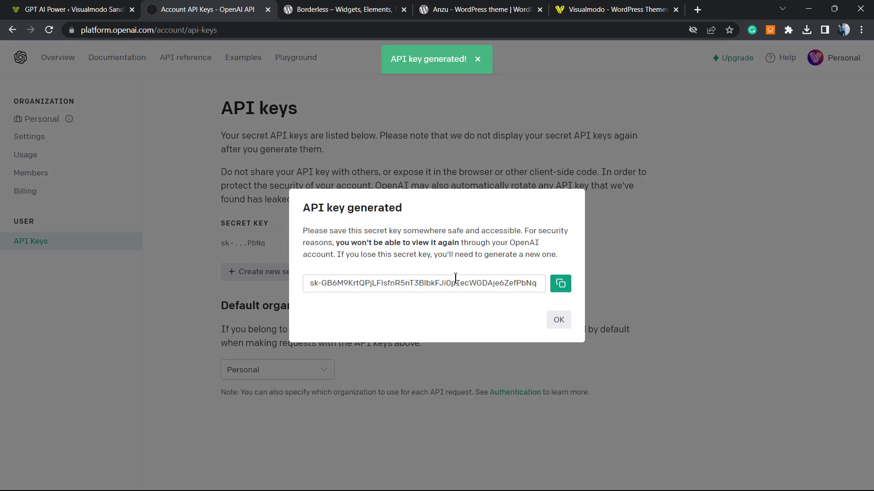
Copy the generated key and return to the WordPress plugin settings
triple_click(423, 283)
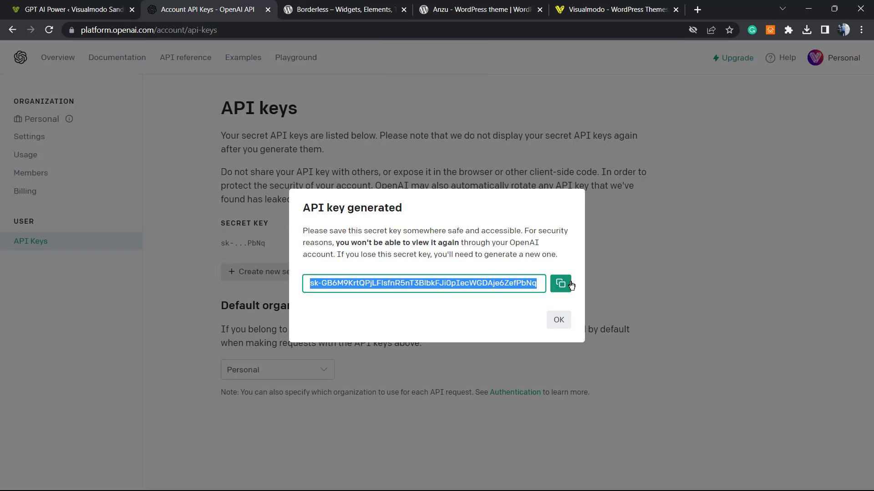
click(560, 283)
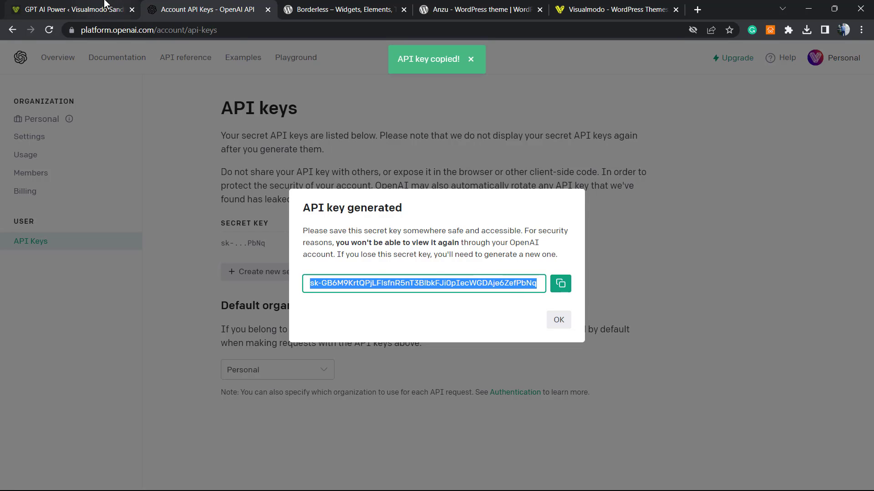
click(67, 9)
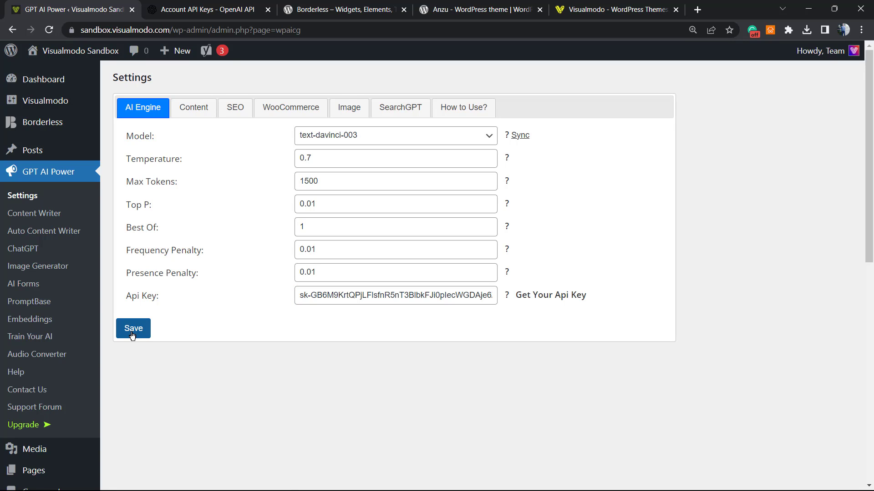
Save the AI Engine settings with the new key, choose gpt-4 and sync the model list
click(132, 328)
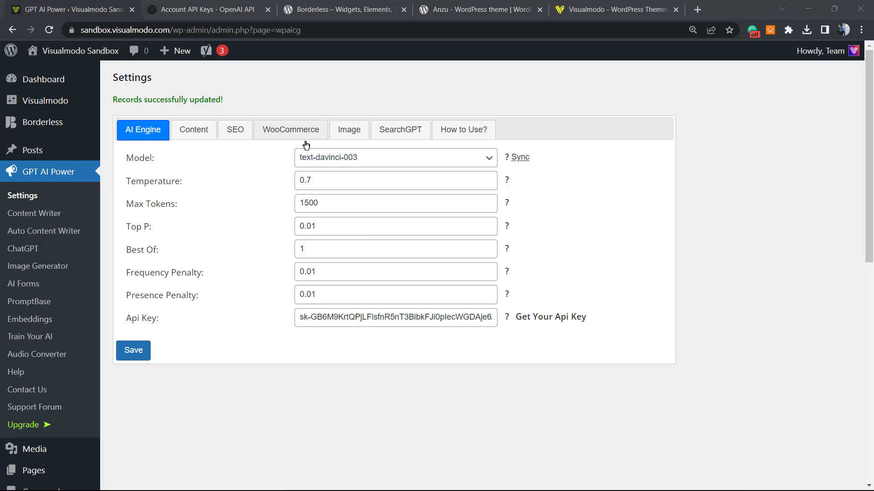
click(394, 158)
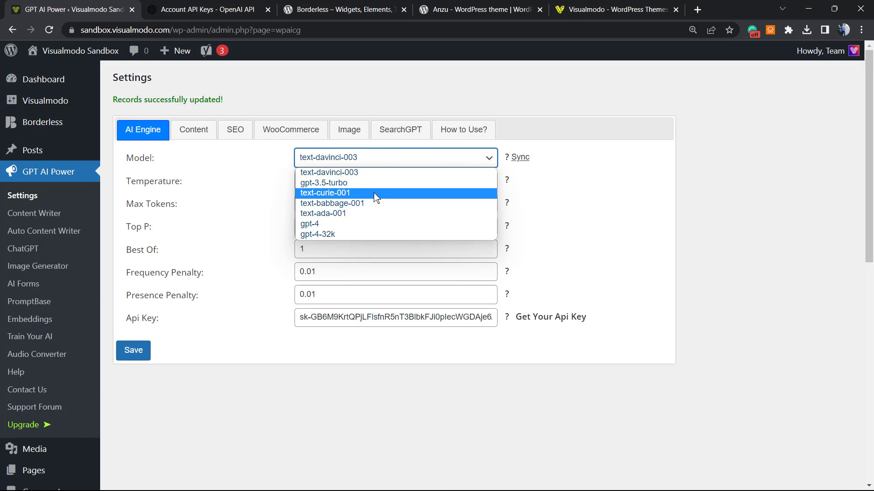
mouse_move(366, 224)
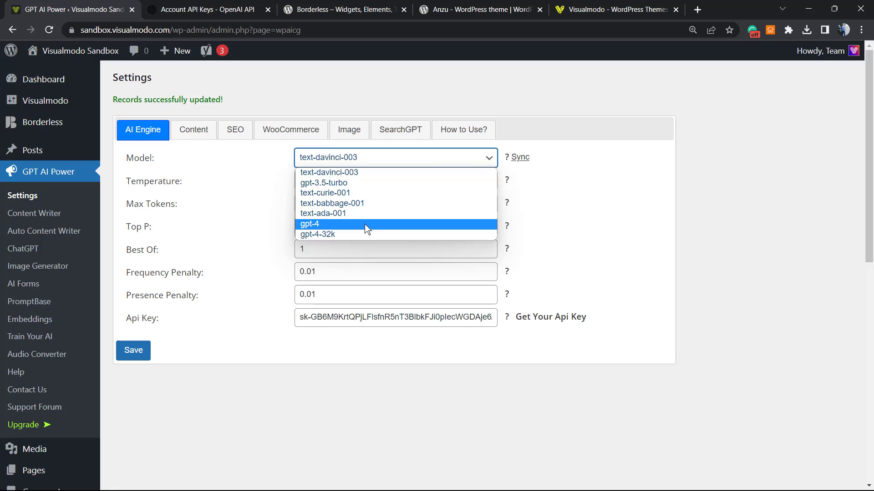
click(310, 224)
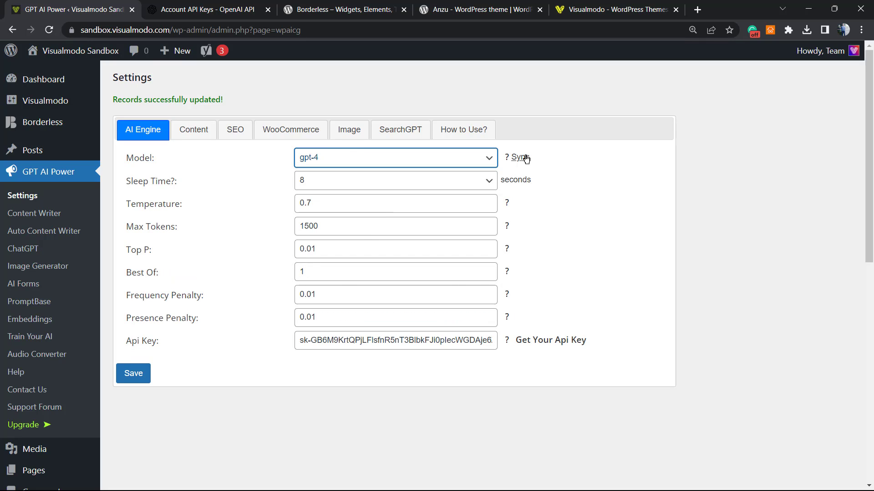
click(520, 157)
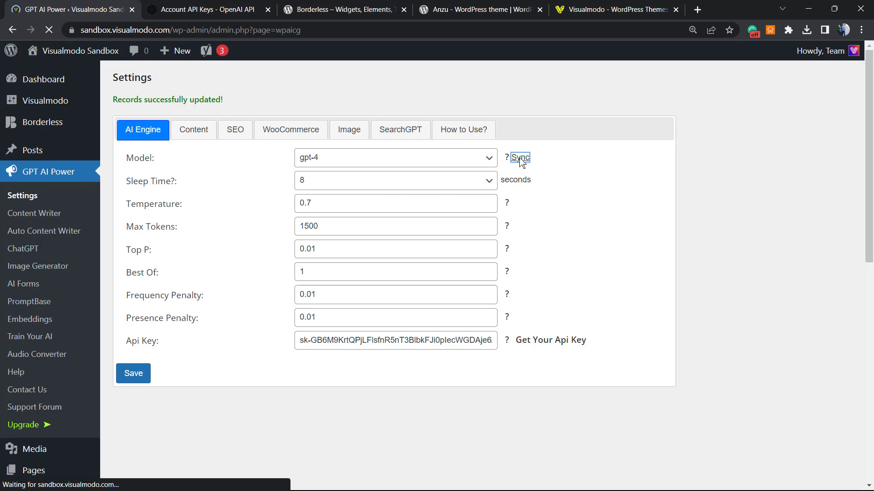
click(520, 158)
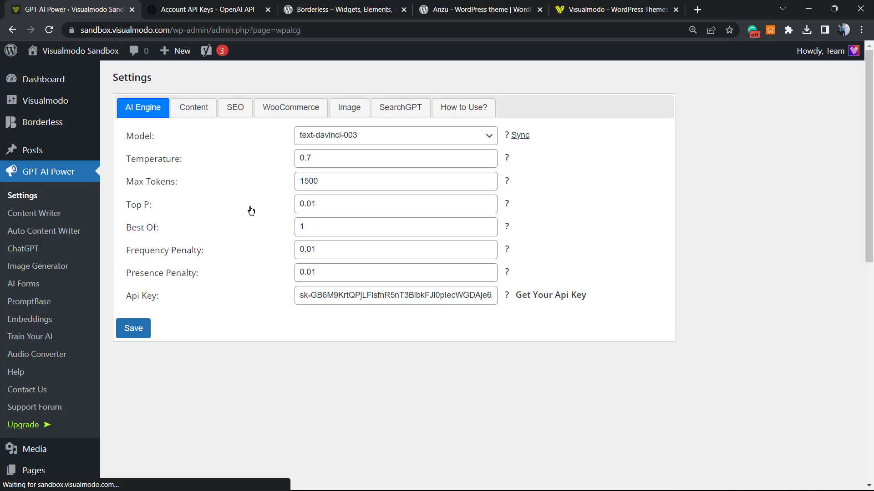
mouse_move(180, 186)
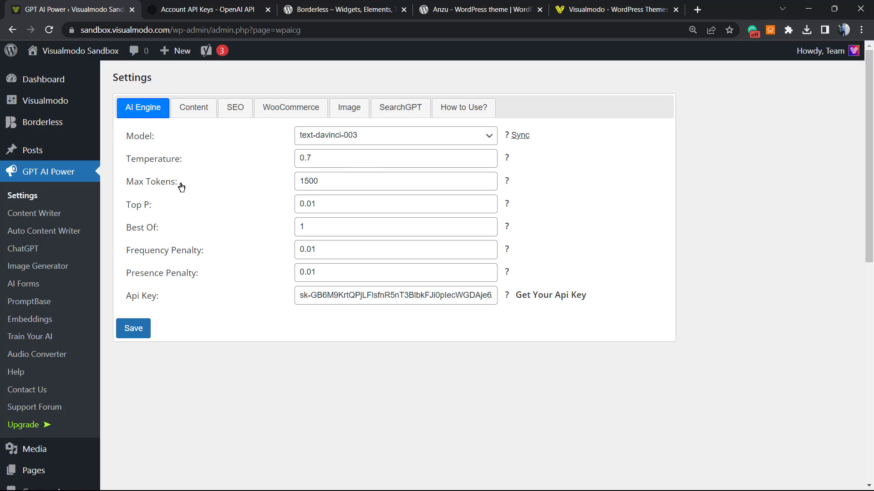
mouse_move(370, 185)
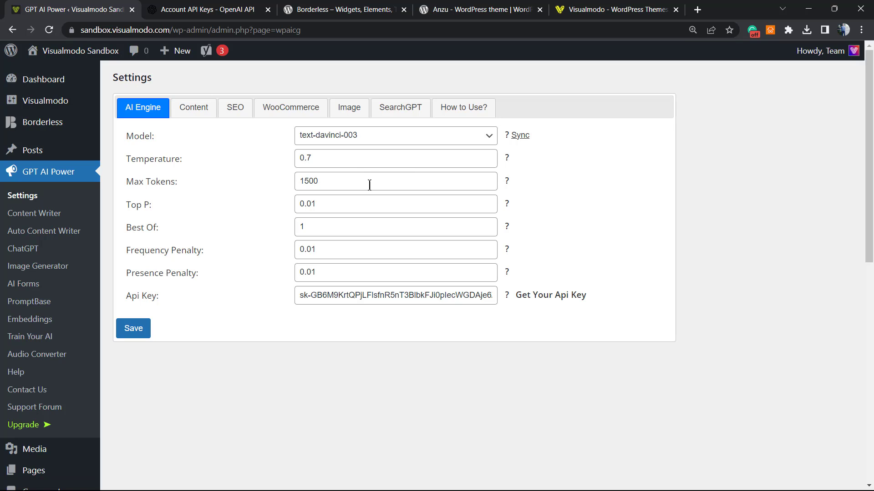
mouse_move(304, 236)
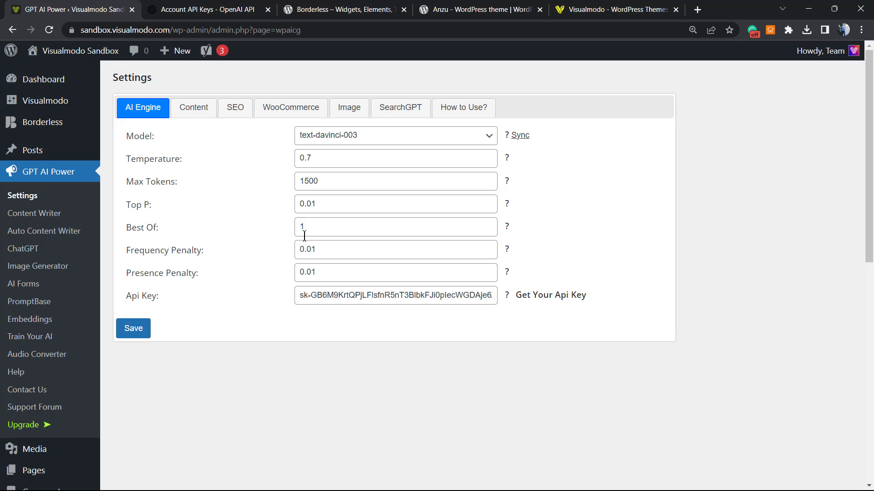
mouse_move(193, 108)
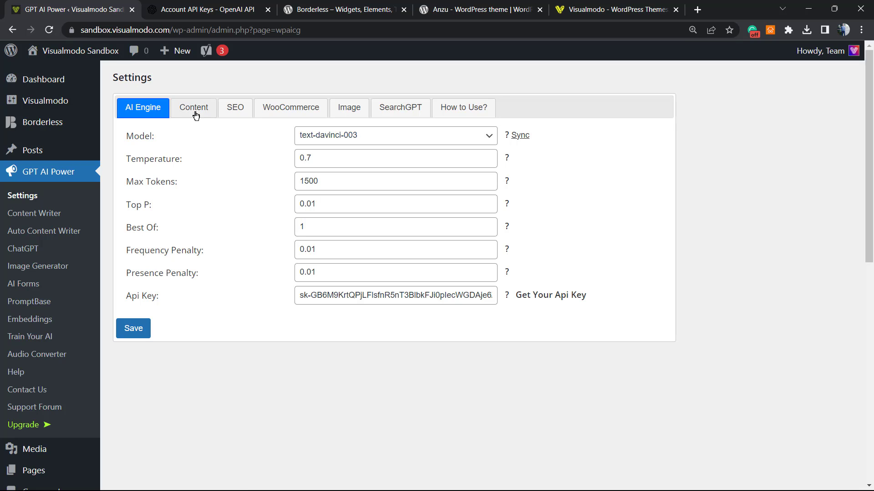
In the Content settings, set the Heading Tag for generated headings to h2
click(193, 107)
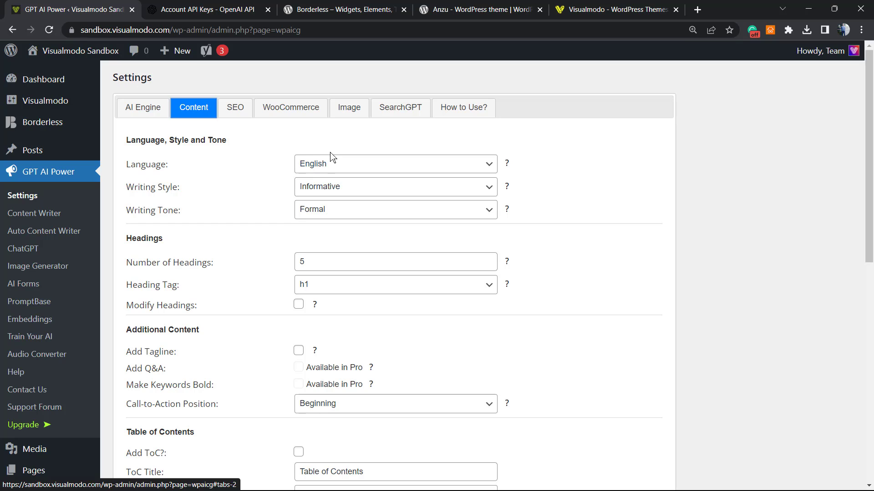
mouse_move(205, 199)
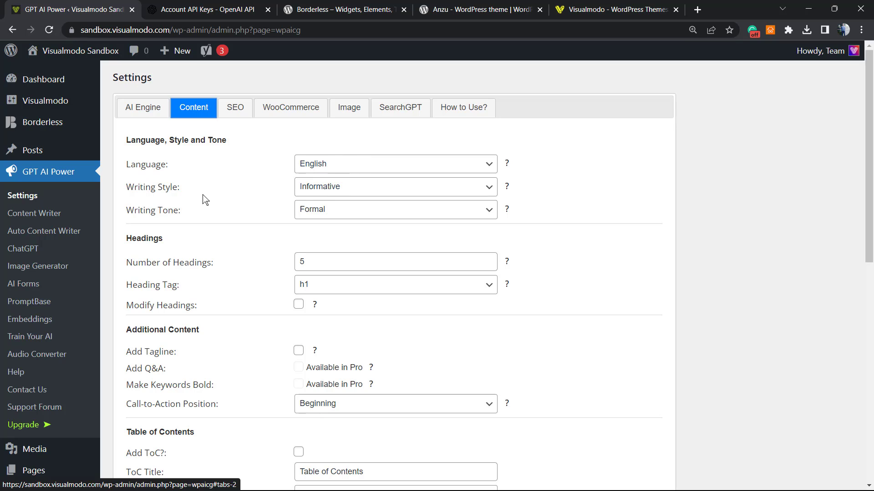
mouse_move(258, 219)
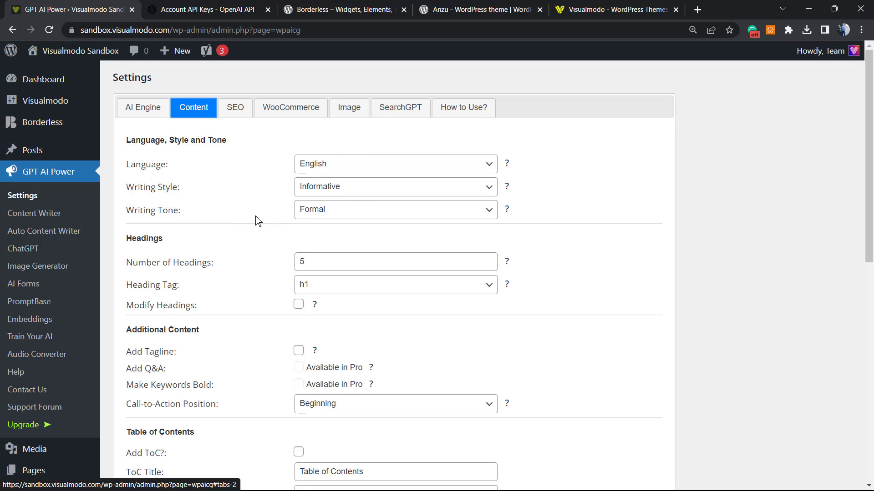
scroll(down, 3)
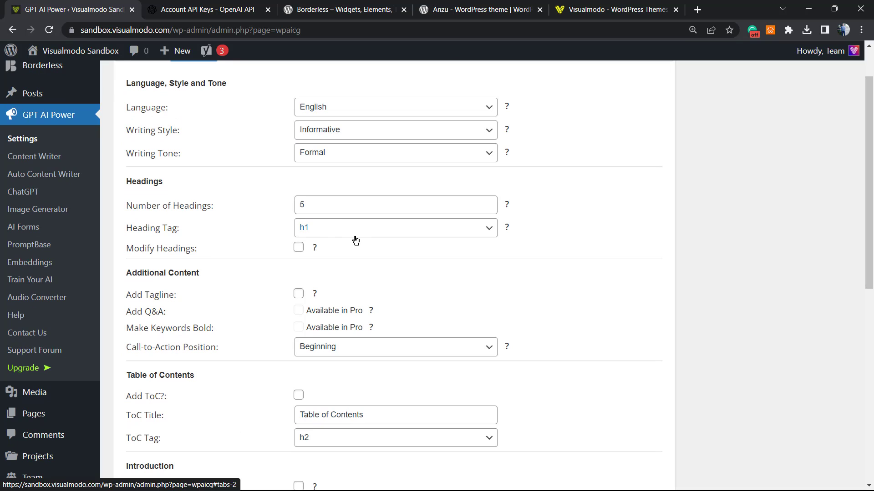
click(395, 227)
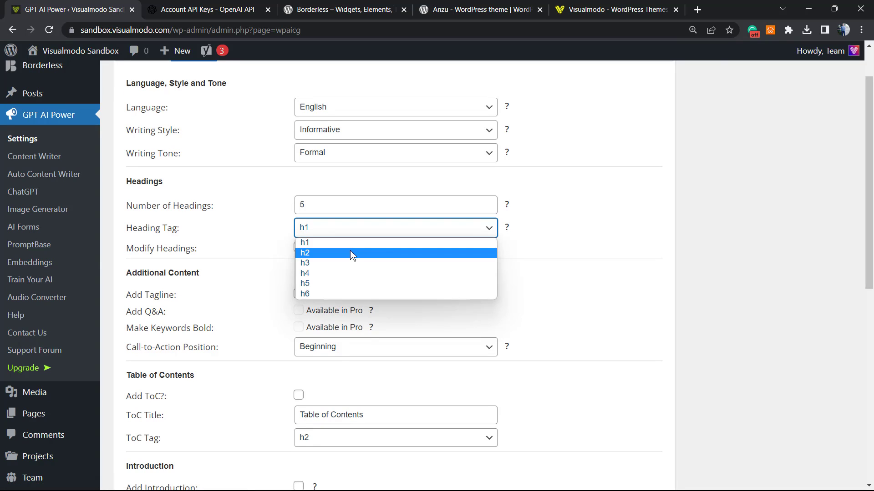
click(304, 253)
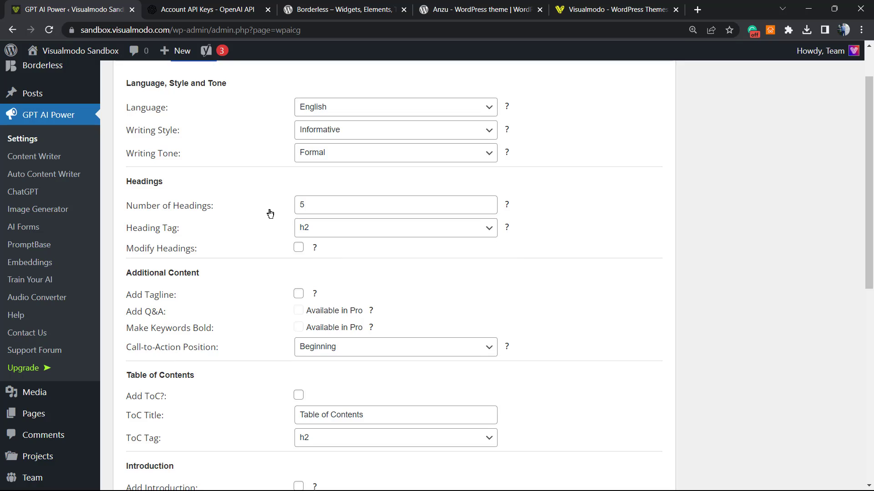
scroll(down, 3)
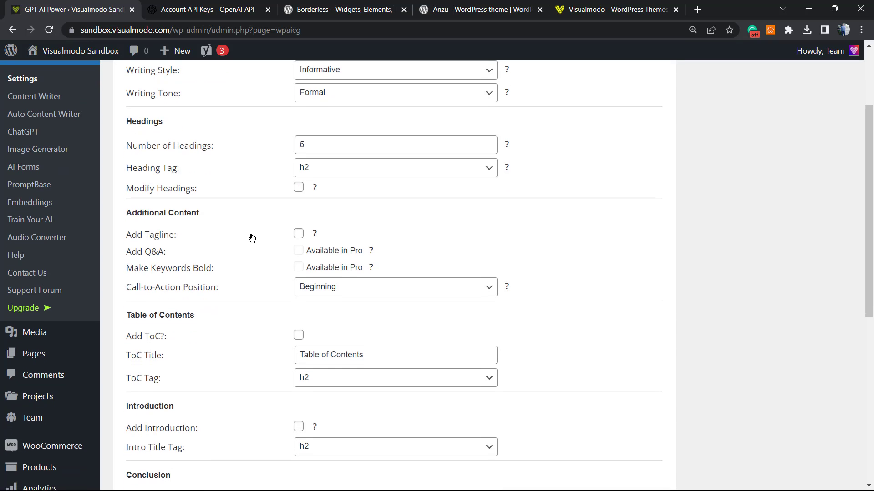
scroll(down, 3)
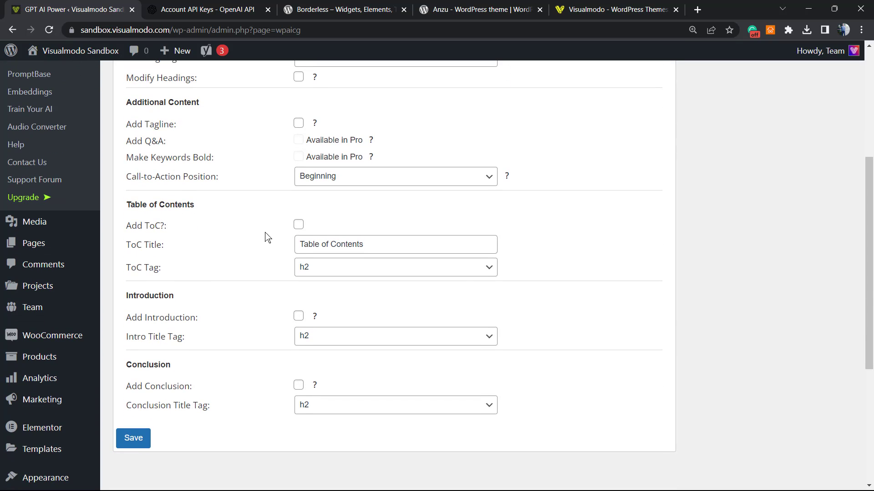
scroll(down, 3)
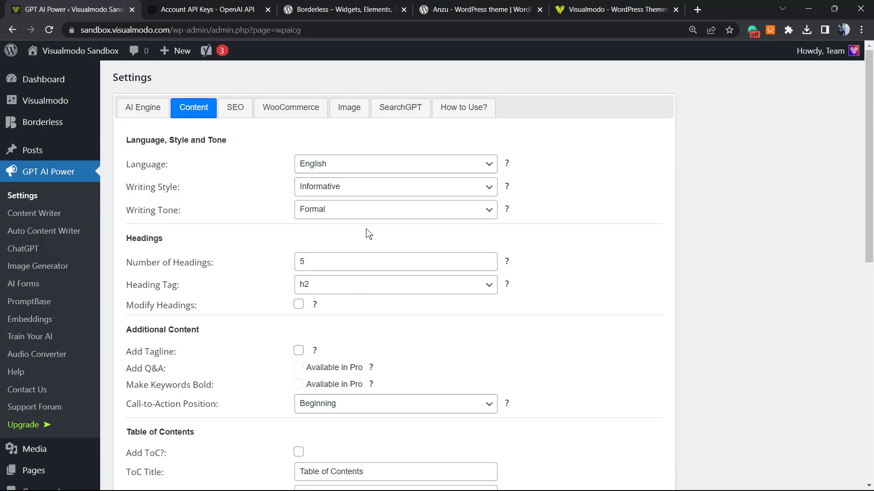
mouse_move(282, 220)
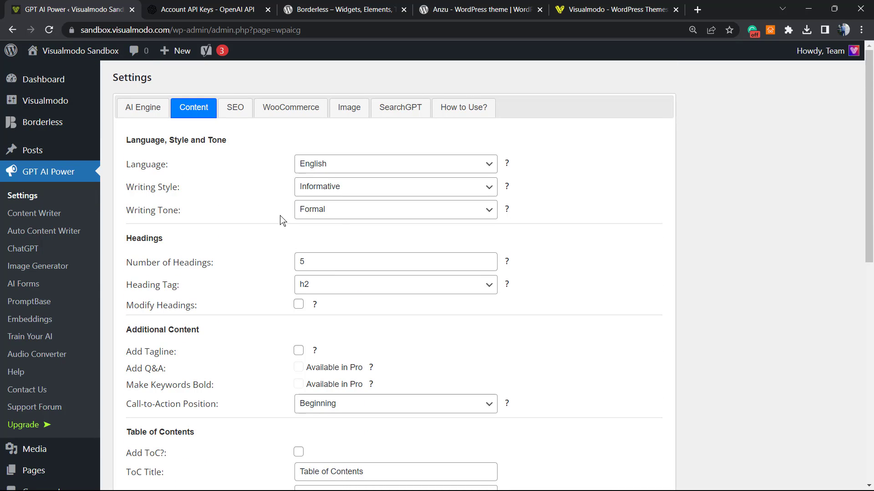
scroll(down, 3)
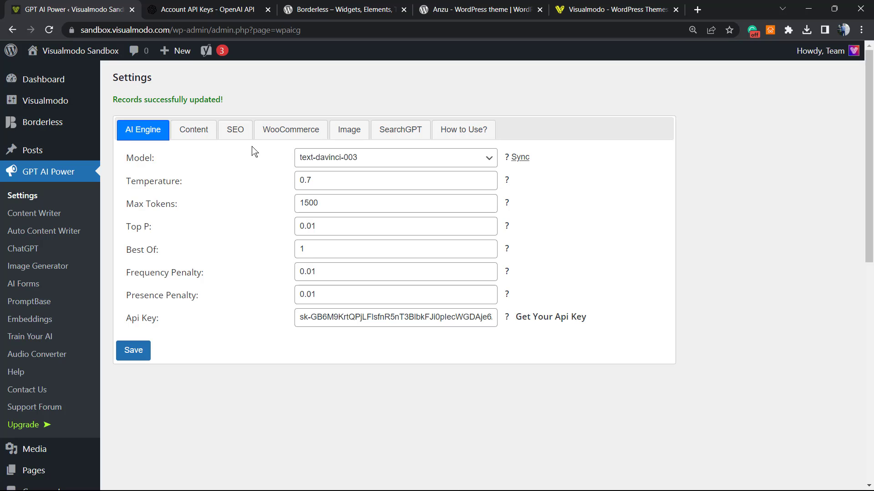
Review the SEO, WooCommerce and Image settings tabs of GPT AI Power
click(235, 129)
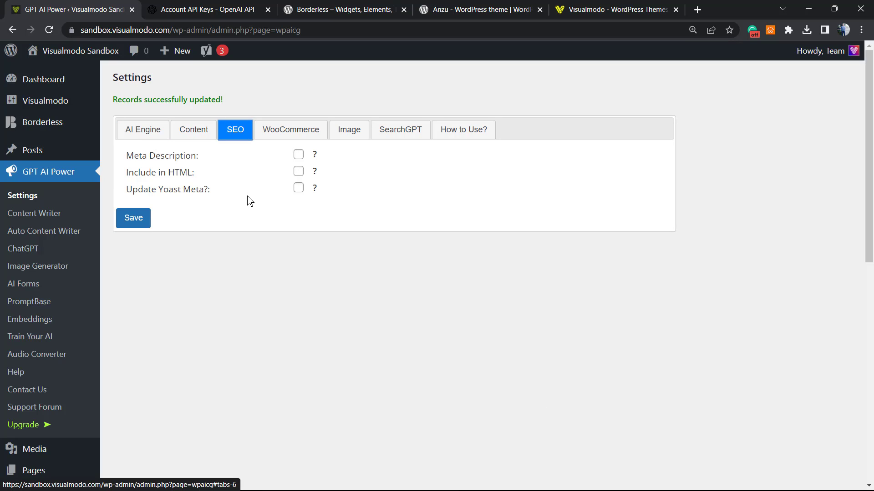
mouse_move(175, 177)
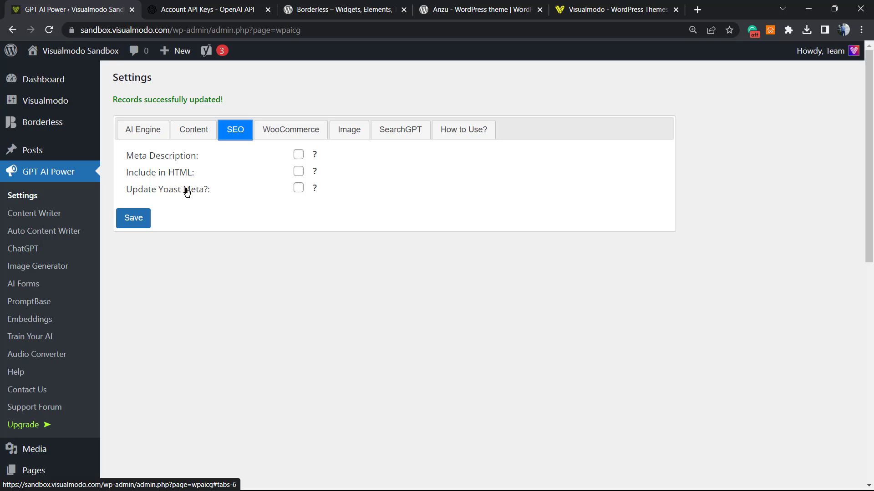
mouse_move(189, 192)
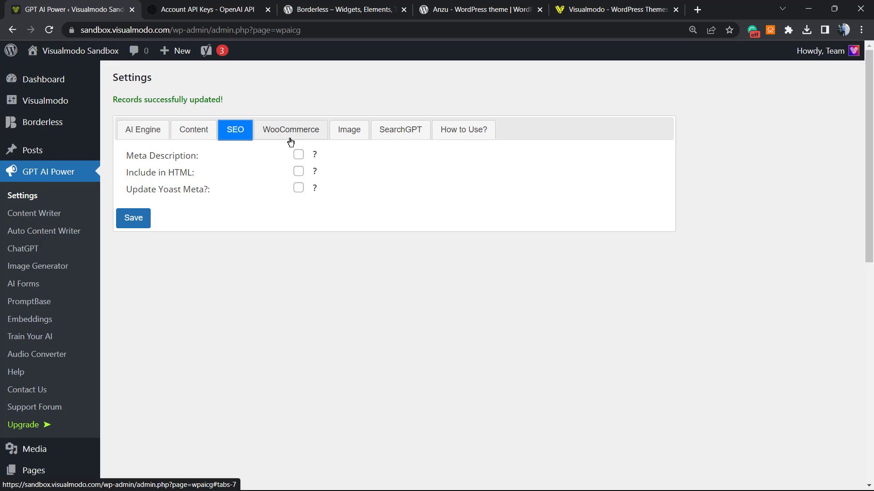
click(291, 130)
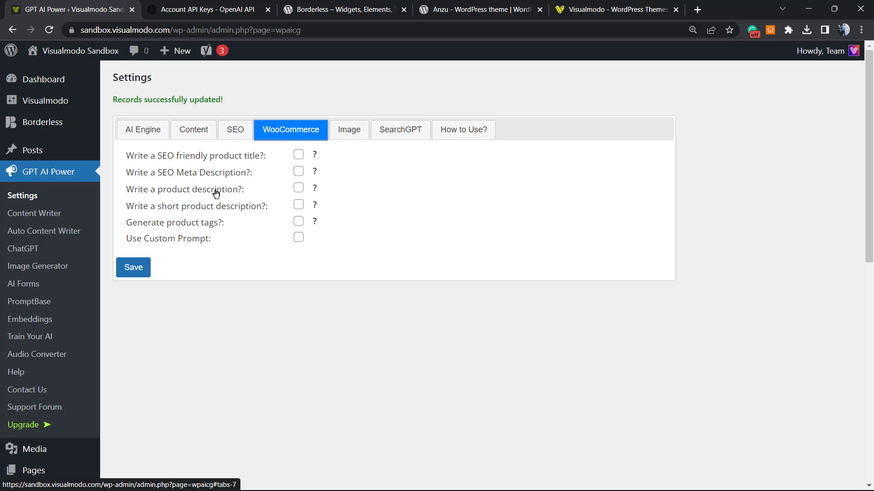
mouse_move(193, 163)
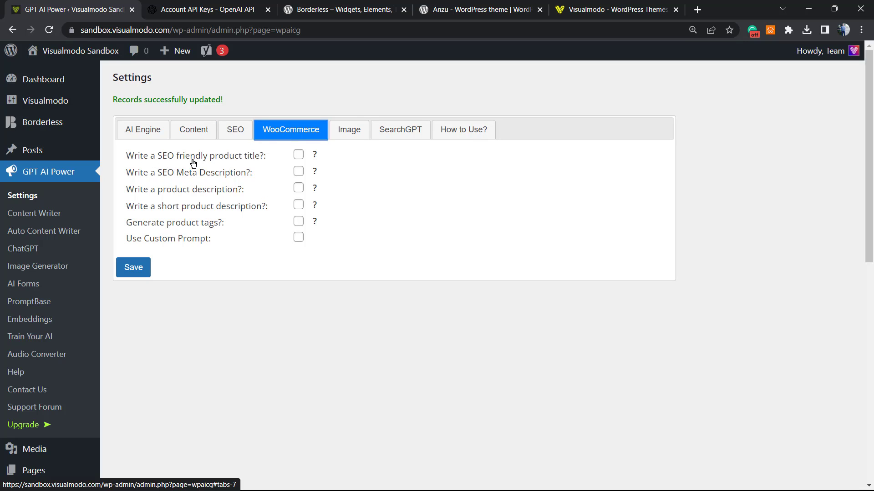
mouse_move(180, 177)
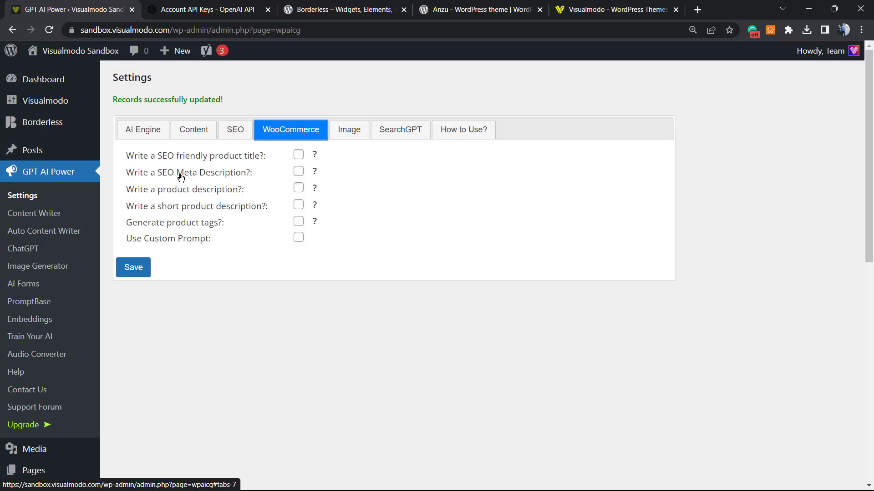
mouse_move(290, 252)
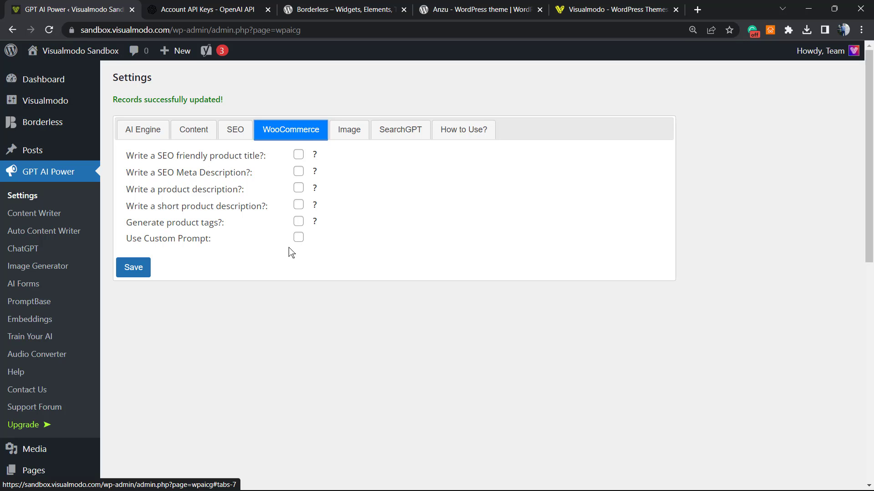
click(348, 129)
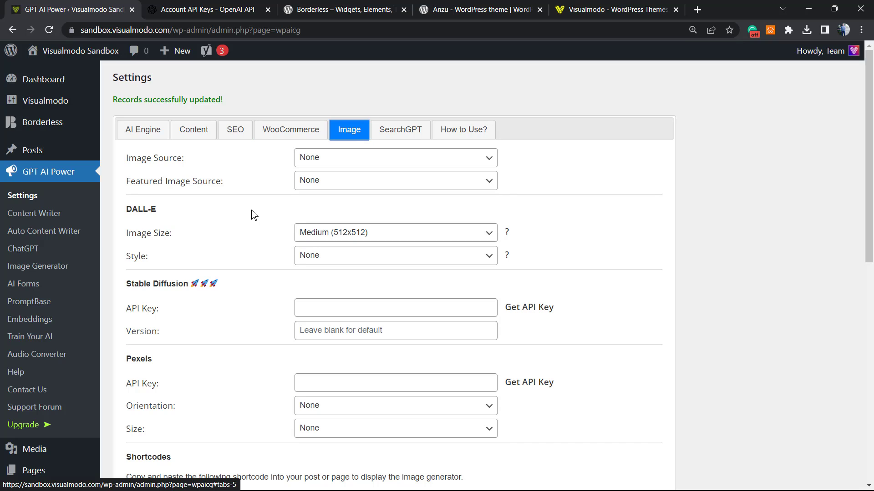
mouse_move(342, 223)
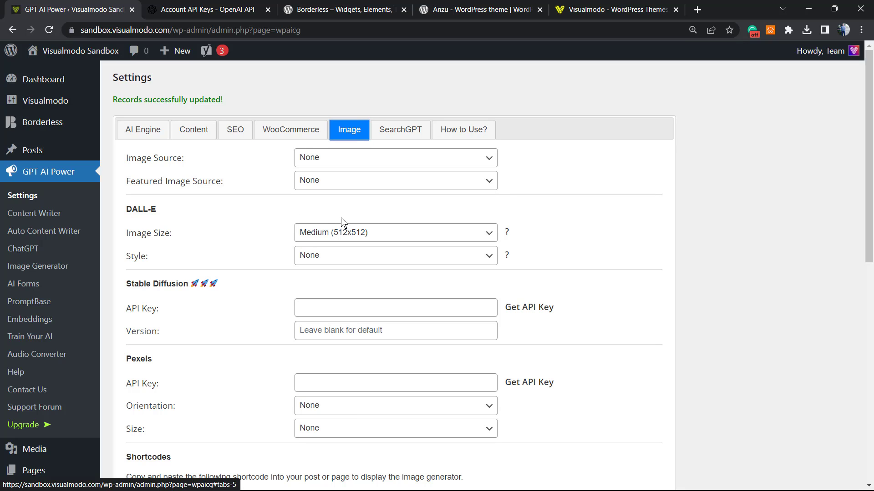
Review the SearchGPT Pinecone keys notice and the How to Use guide
scroll(down, 3)
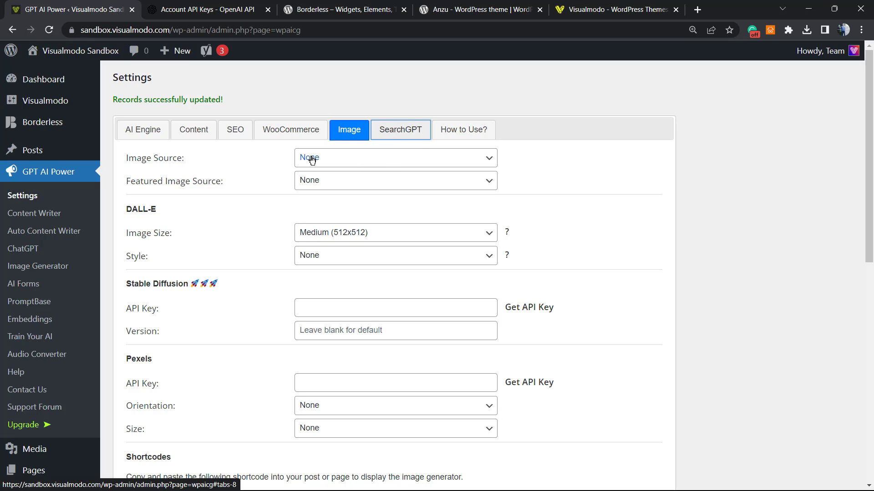
click(401, 130)
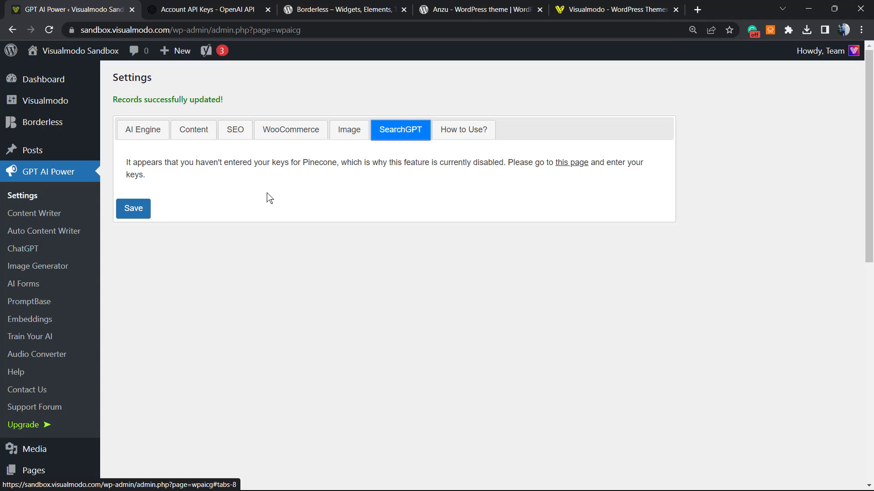
drag(127, 162, 145, 175)
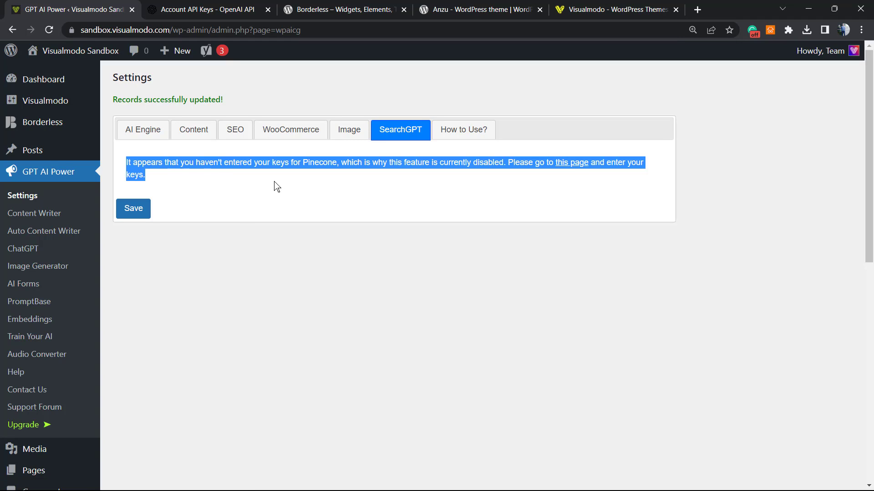
mouse_move(367, 185)
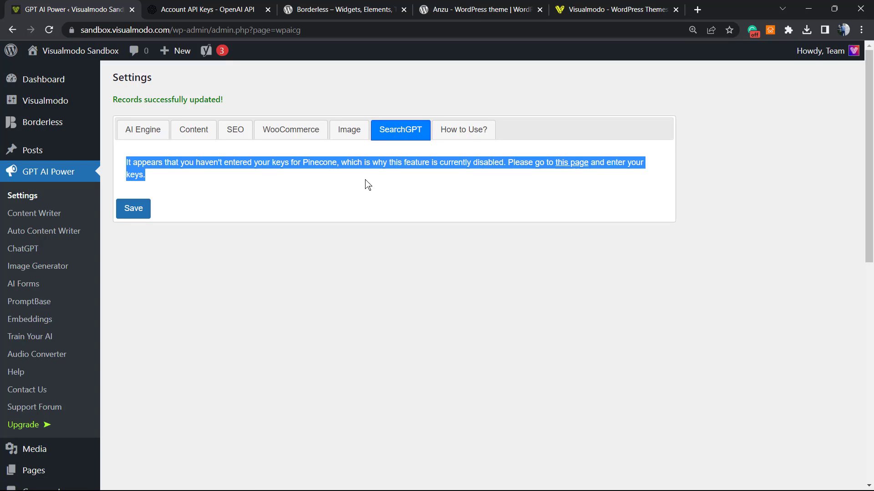
click(463, 130)
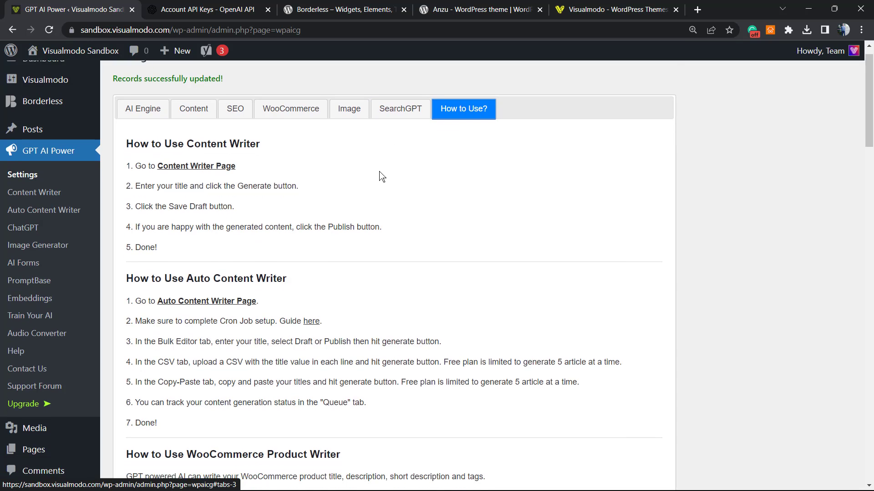
scroll(down, 3)
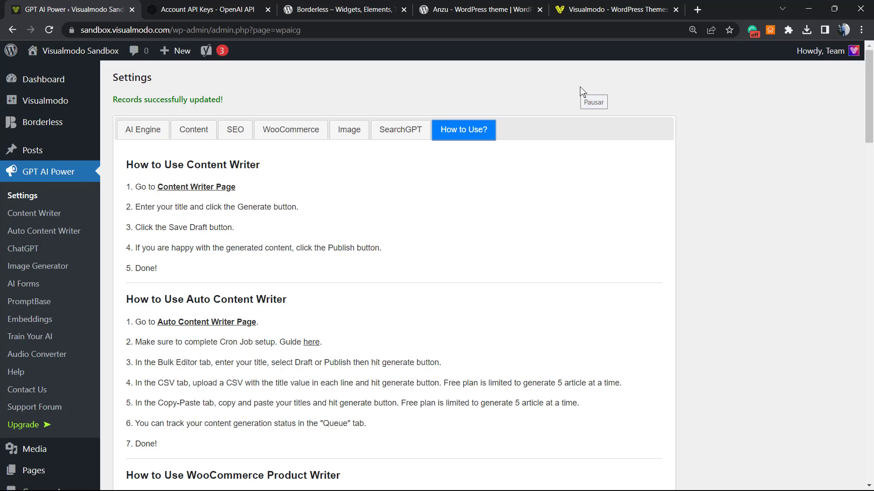
Start a new post titled 'Who is Visualmodo'
click(33, 150)
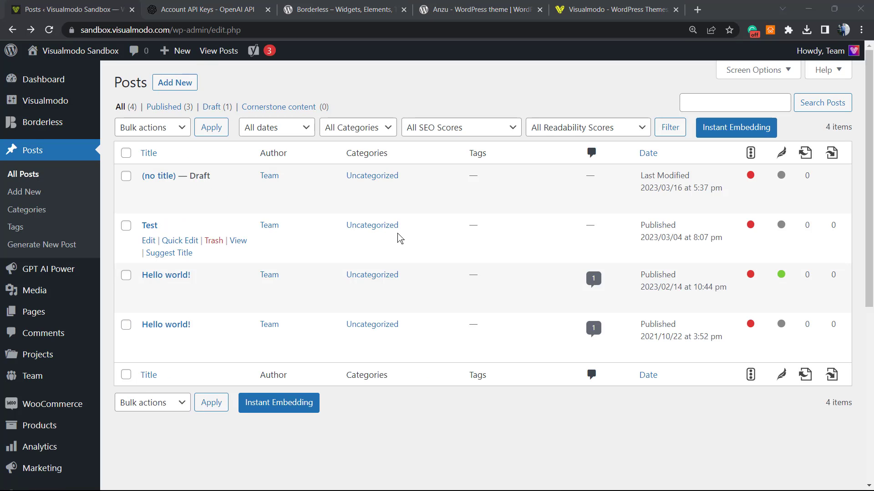
mouse_move(371, 225)
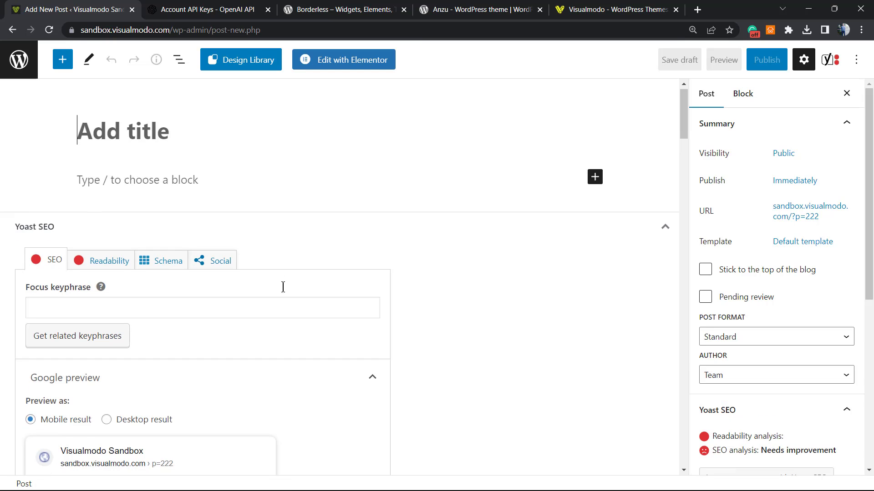
scroll(down, 3)
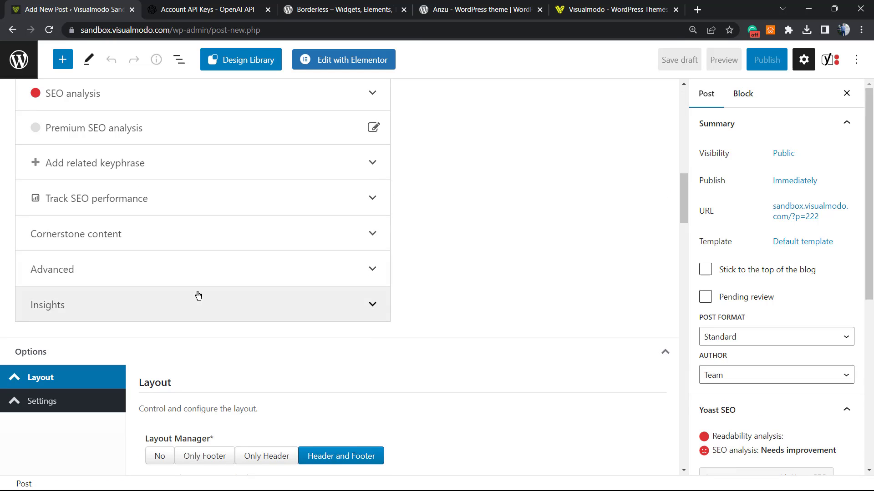
scroll(down, 3)
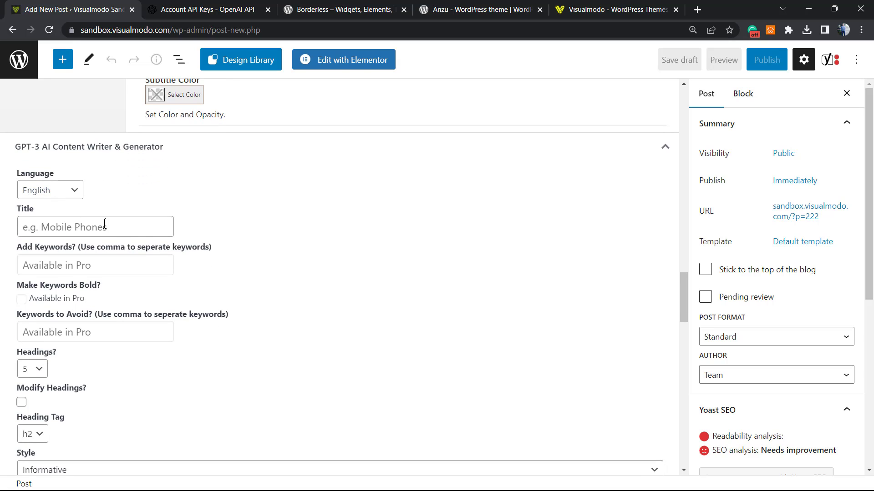
text(Who is Visualmodo)
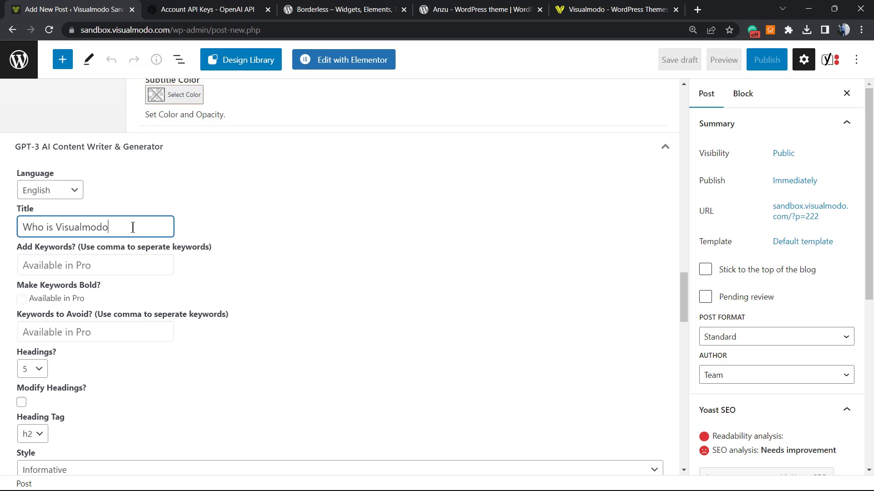
scroll(down, 3)
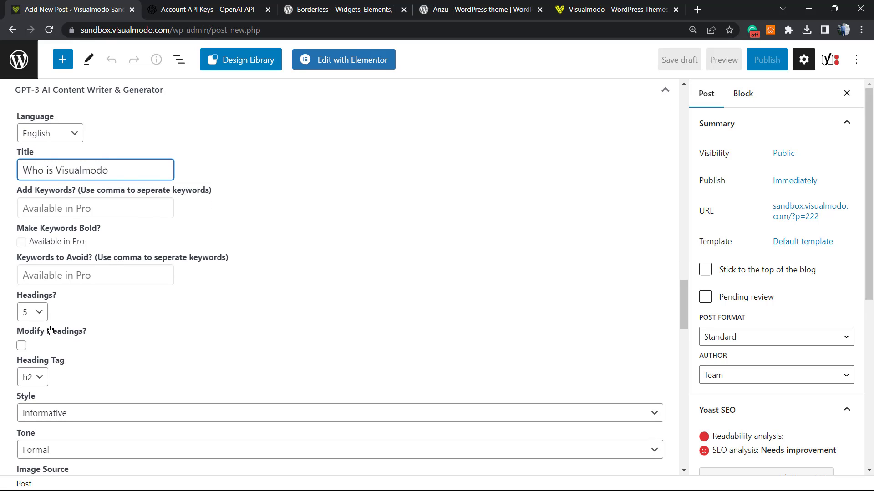
Set the AI generator to 2 headings and keep Pexels image size at None
click(28, 311)
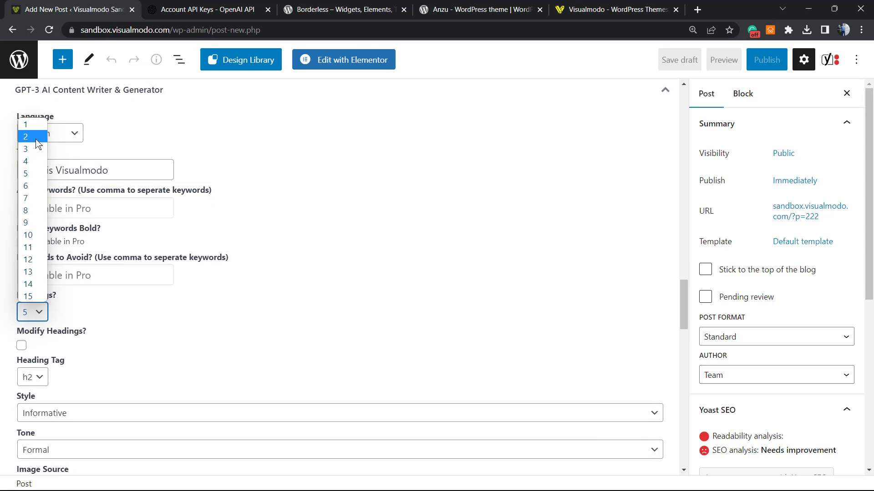
click(25, 135)
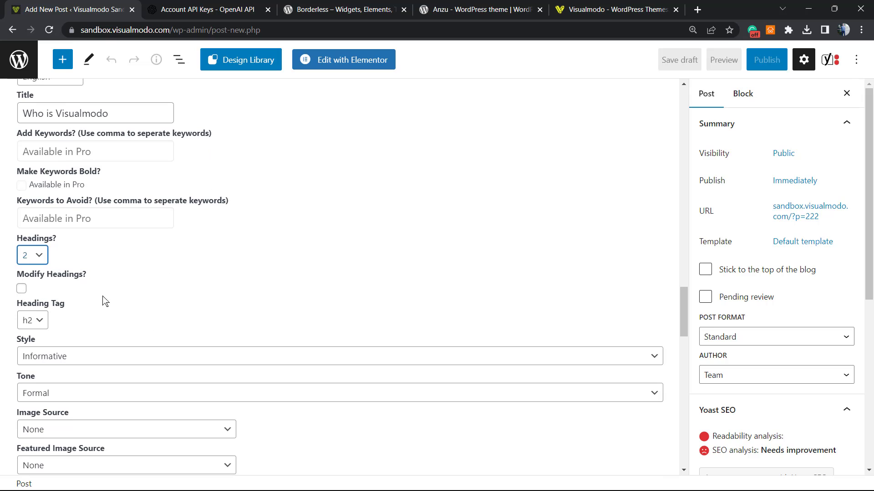
scroll(down, 3)
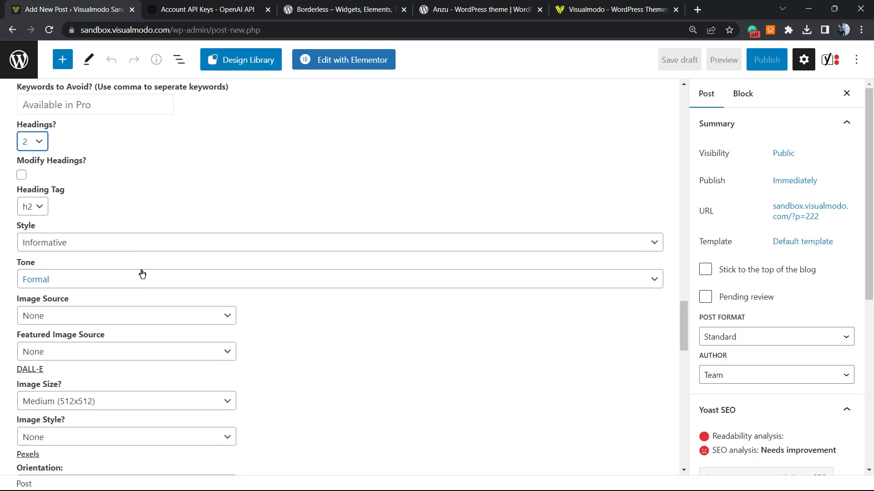
scroll(down, 3)
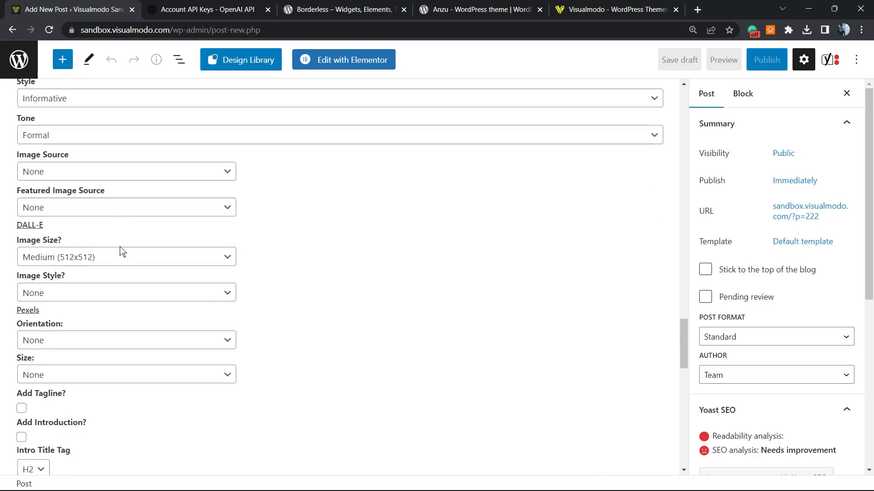
scroll(down, 3)
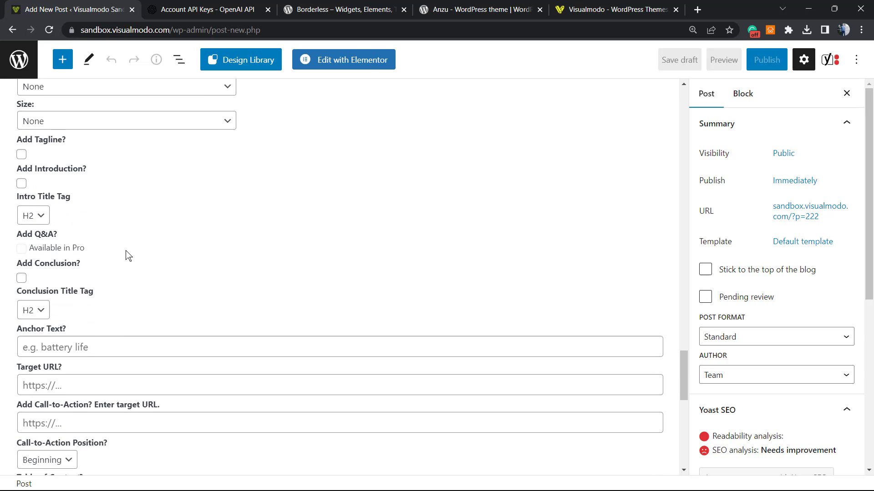
click(126, 292)
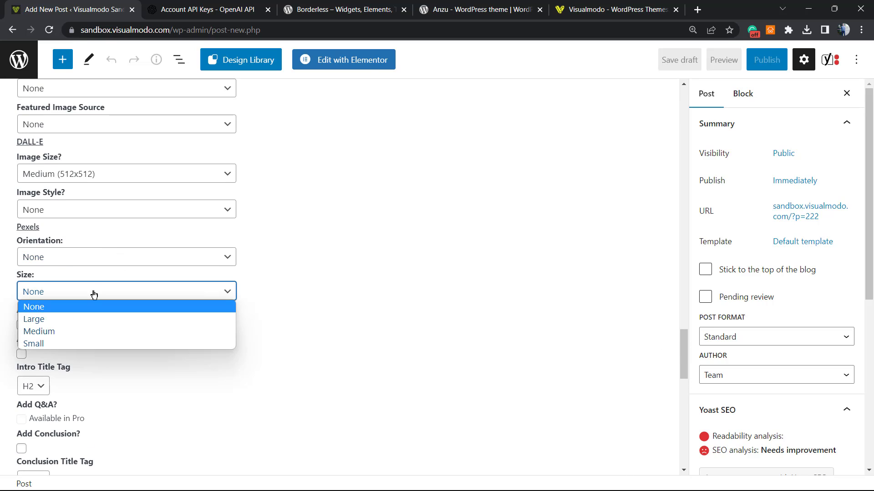
click(34, 307)
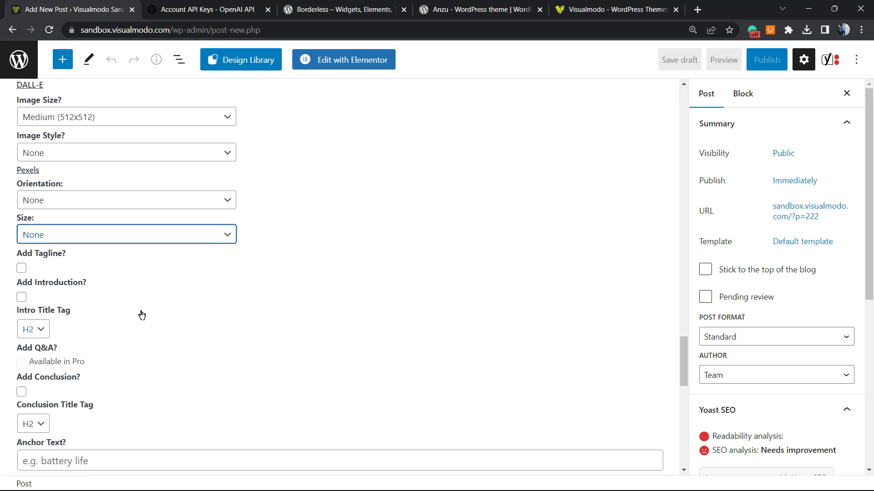
scroll(down, 3)
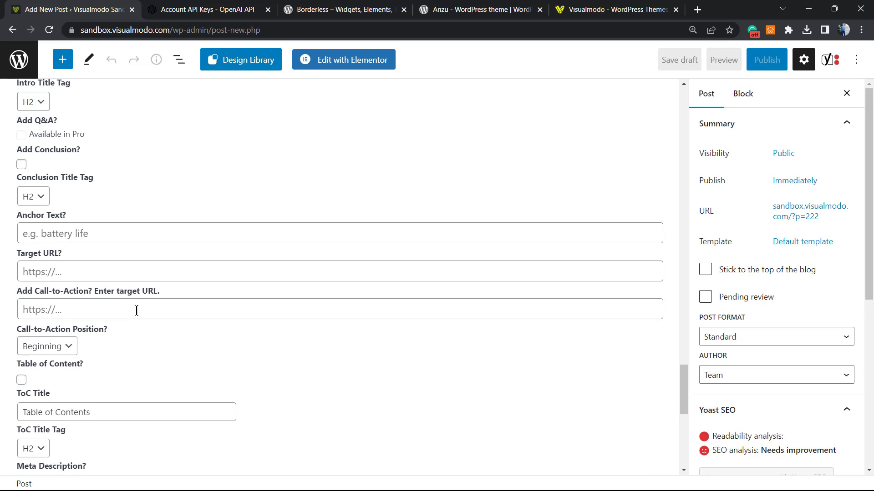
scroll(down, 3)
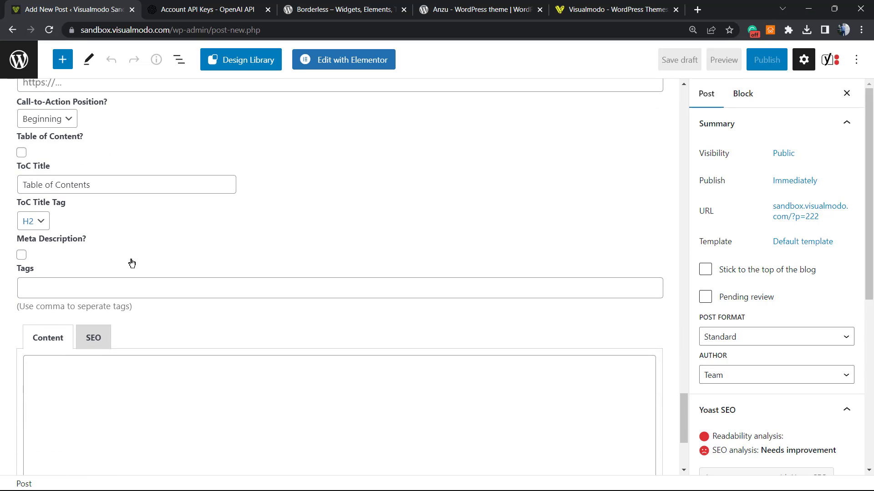
scroll(down, 3)
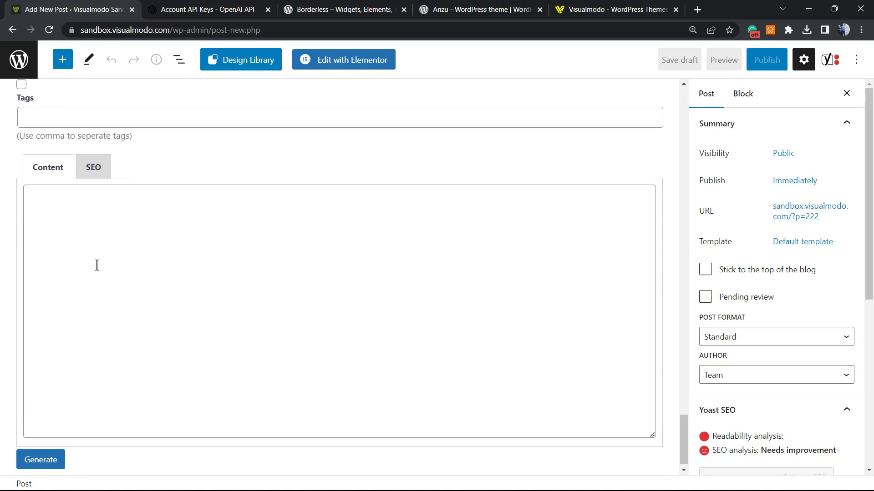
Generate the Visualmodo headings and paragraphs and wait until finished
click(40, 460)
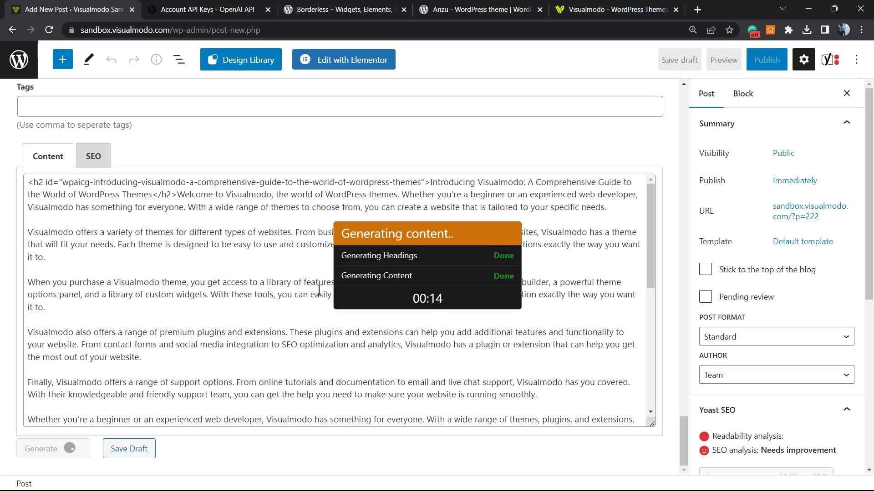
scroll(down, 3)
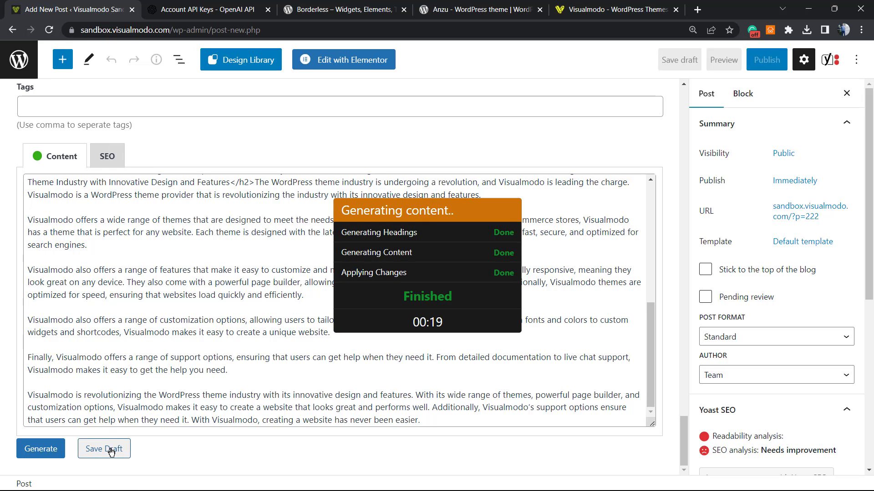
Save the post as a draft and review the generated content in the editor
click(103, 449)
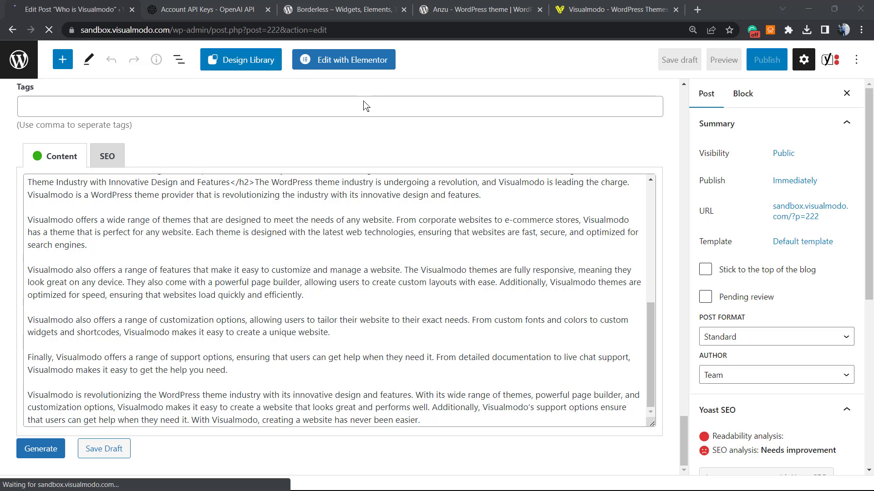
mouse_move(186, 318)
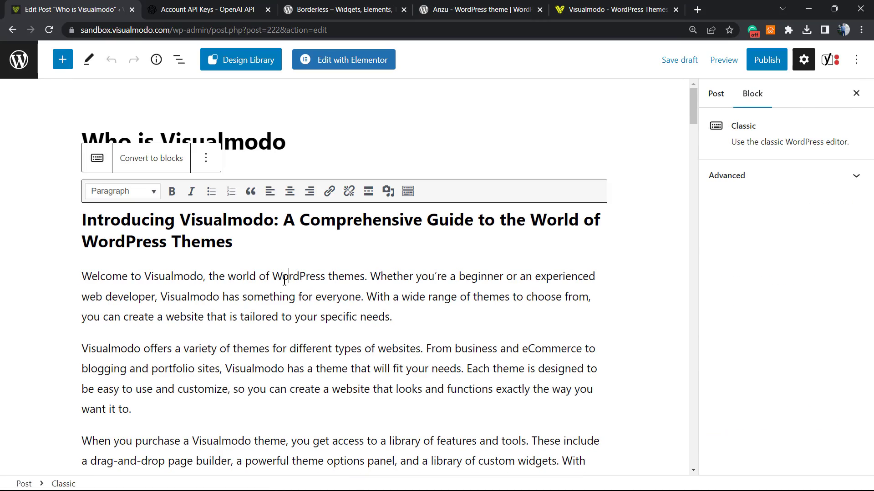
scroll(down, 3)
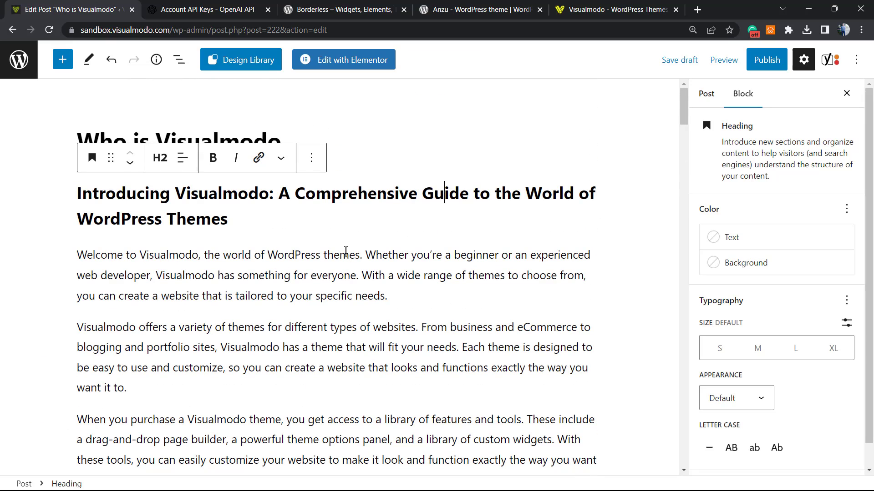
scroll(down, 3)
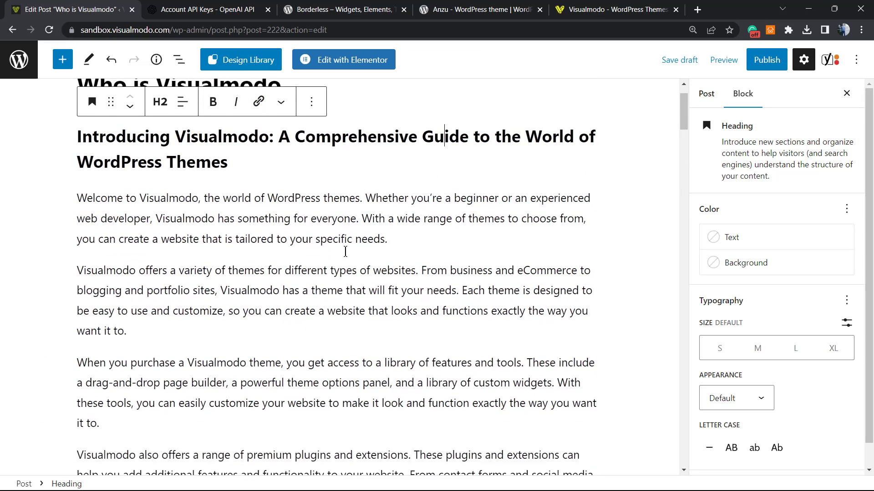
scroll(down, 3)
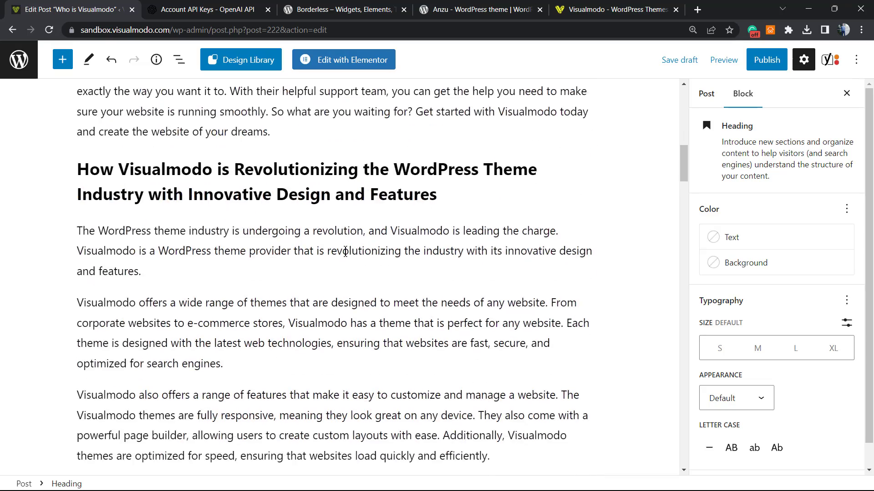
scroll(down, 3)
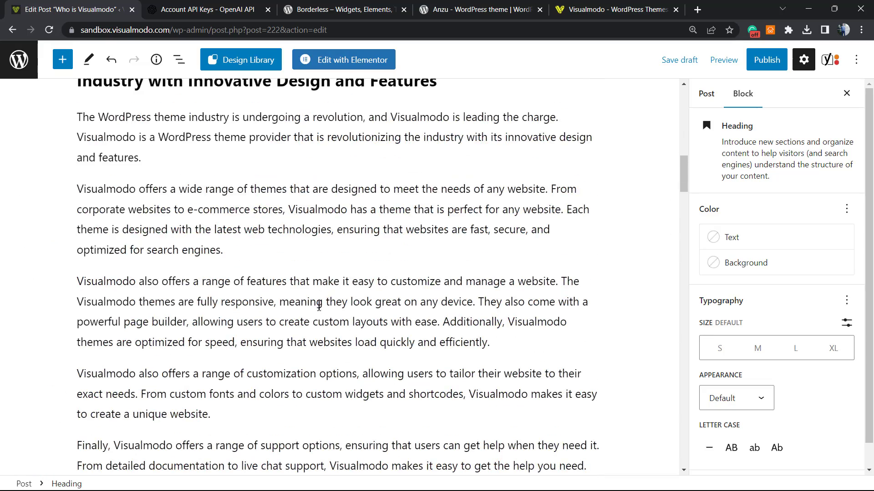
scroll(down, 3)
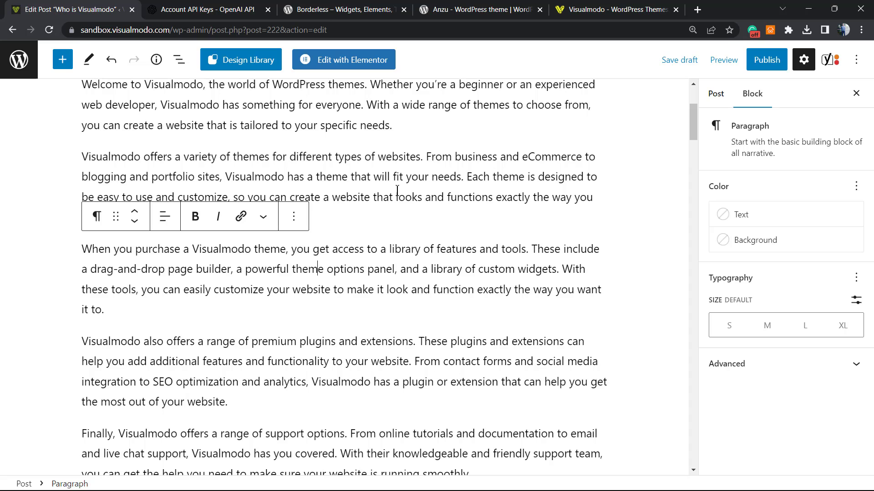
scroll(down, 3)
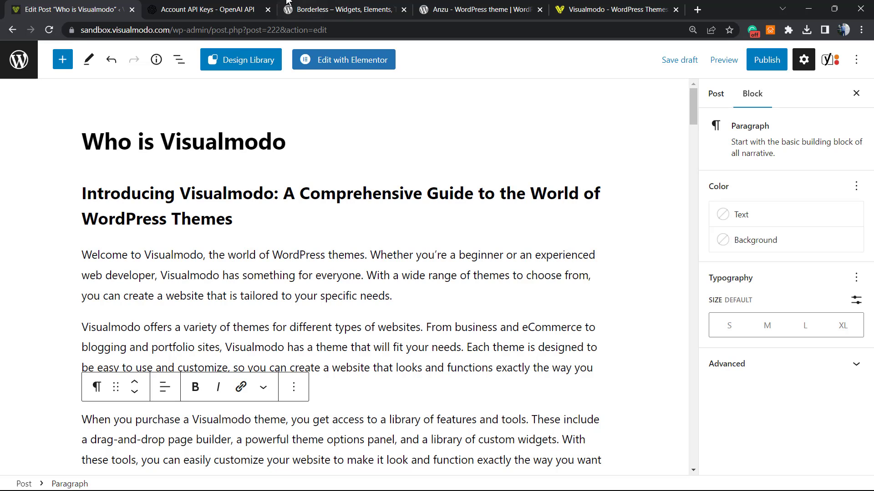
View Visualmodo's Borderless plugin page on WordPress.org, highlighting the Borderless title and browsing its details
click(207, 9)
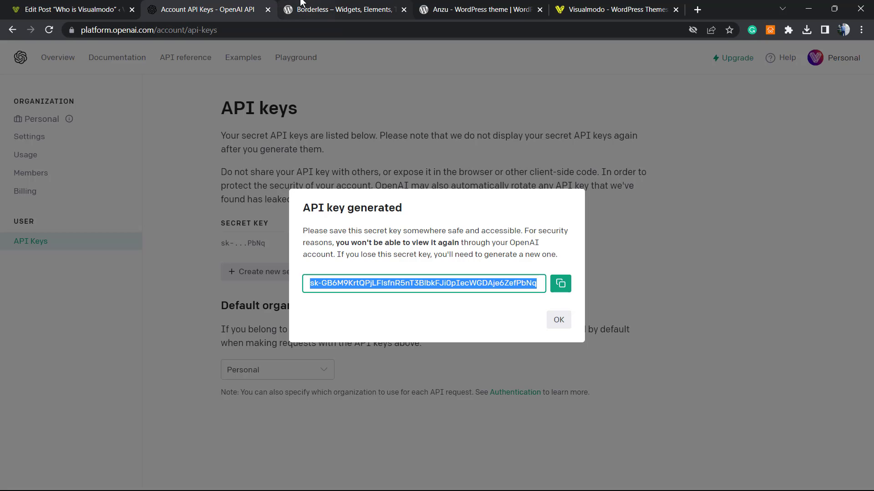
click(70, 9)
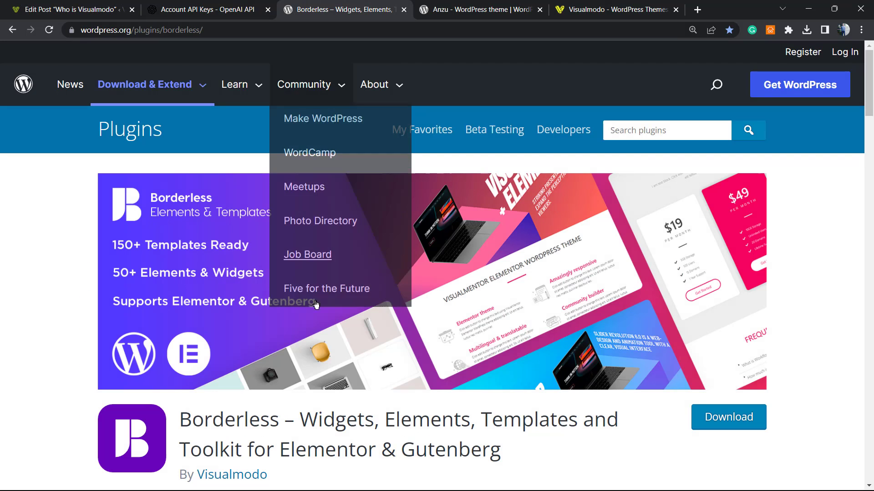
double_click(229, 419)
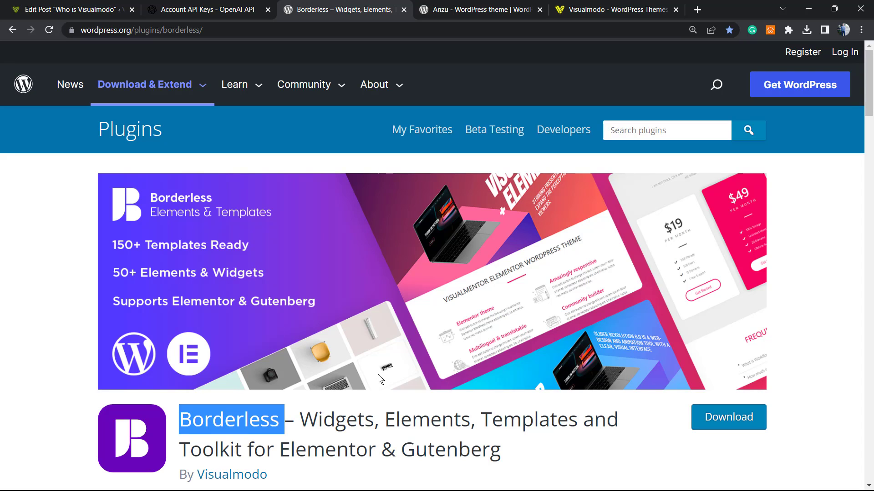
scroll(down, 3)
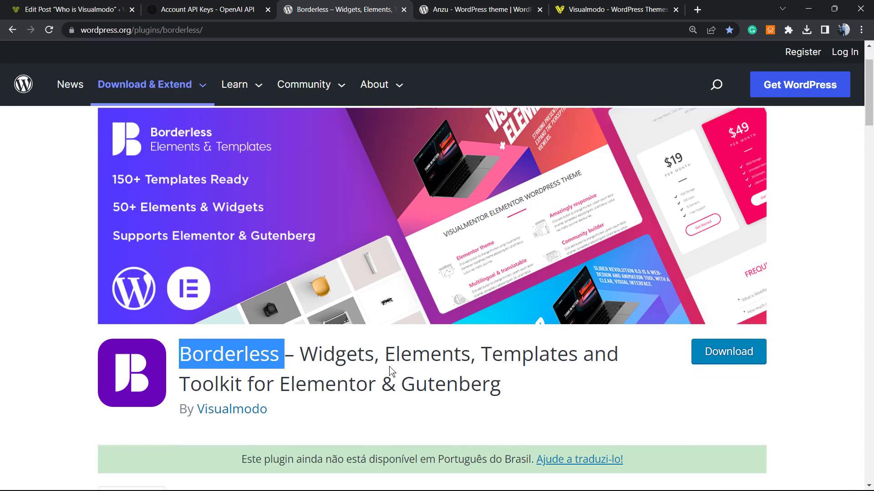
scroll(down, 3)
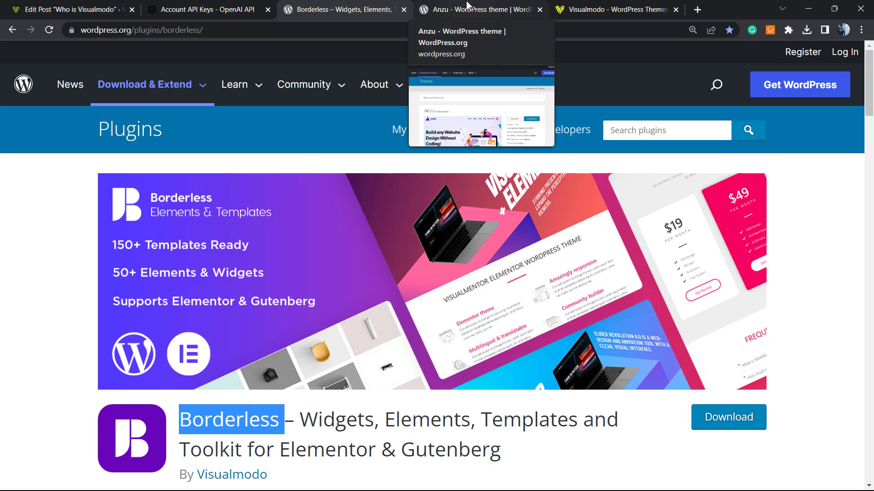
View Visualmodo's Anzu theme page on WordPress.org, highlighting the theme name Anzu
click(476, 9)
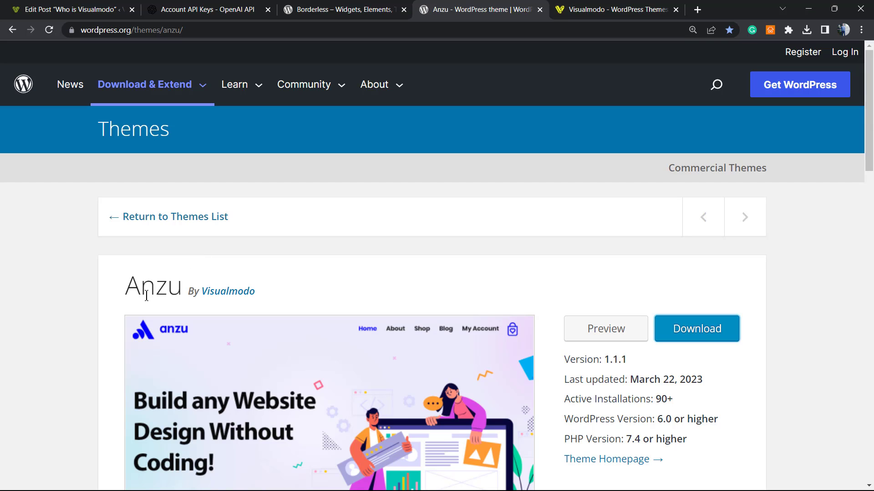
double_click(153, 287)
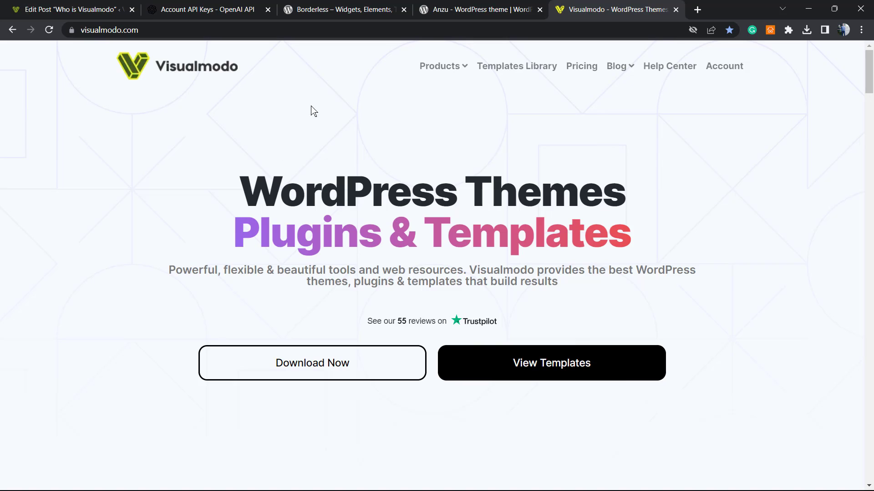
mouse_move(282, 138)
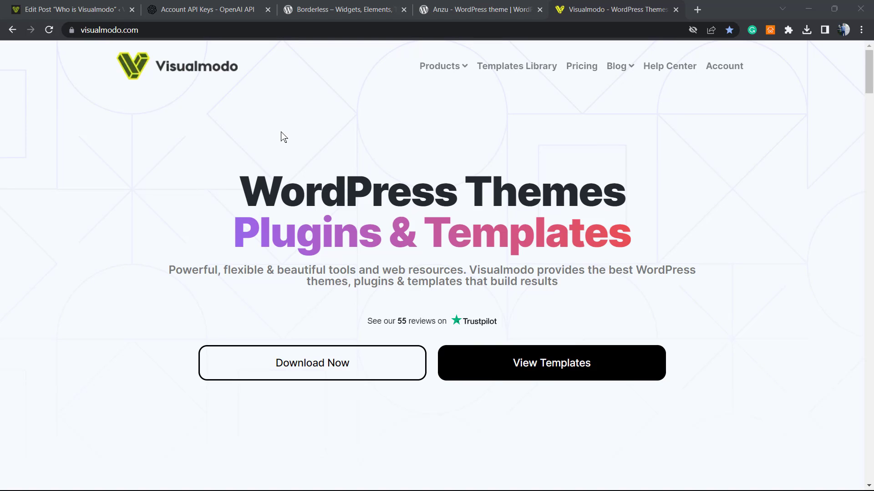
mouse_move(282, 147)
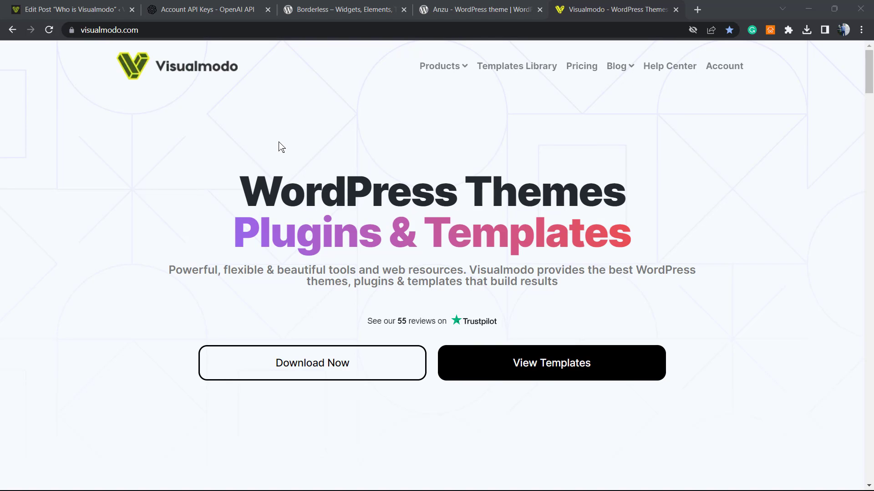
Browse the Visualmodo Templates Library, from Eco Food 2 down to Florist and Artisan Chocolate
click(515, 66)
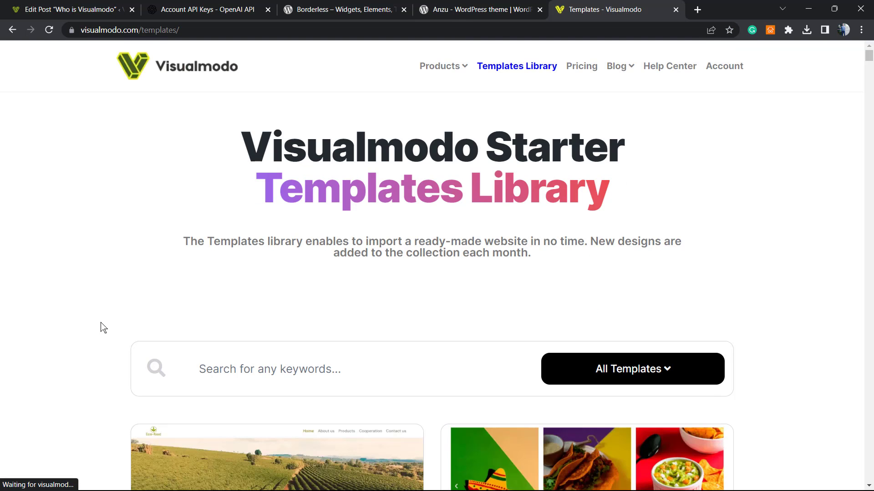
scroll(down, 3)
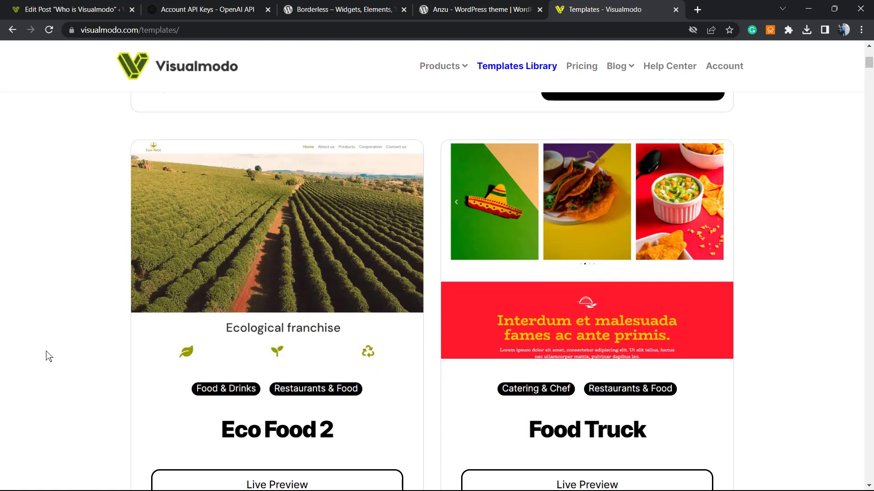
scroll(down, 3)
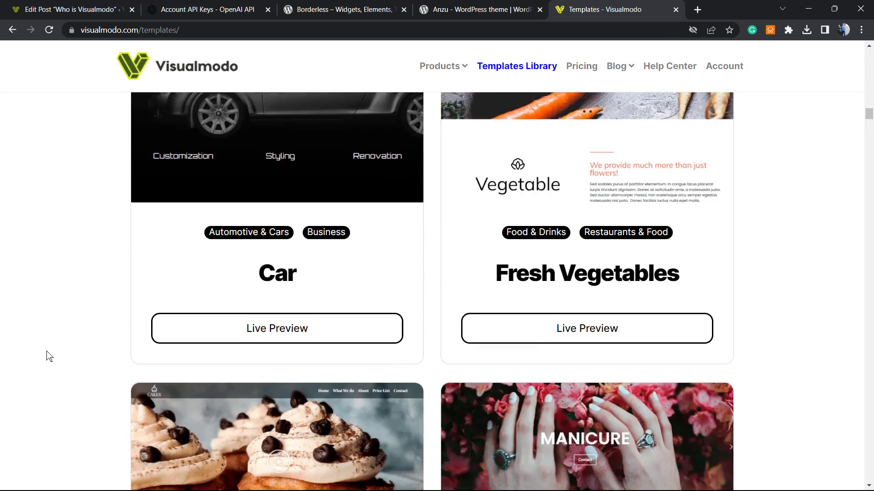
scroll(down, 3)
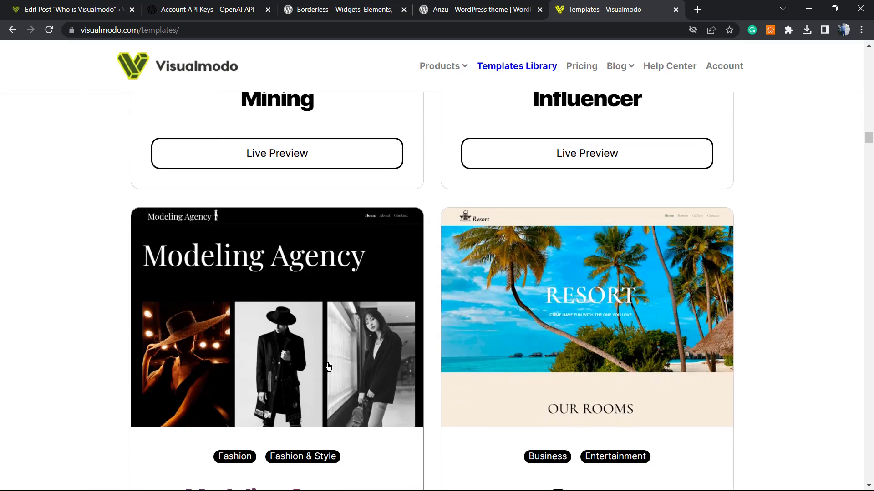
scroll(down, 3)
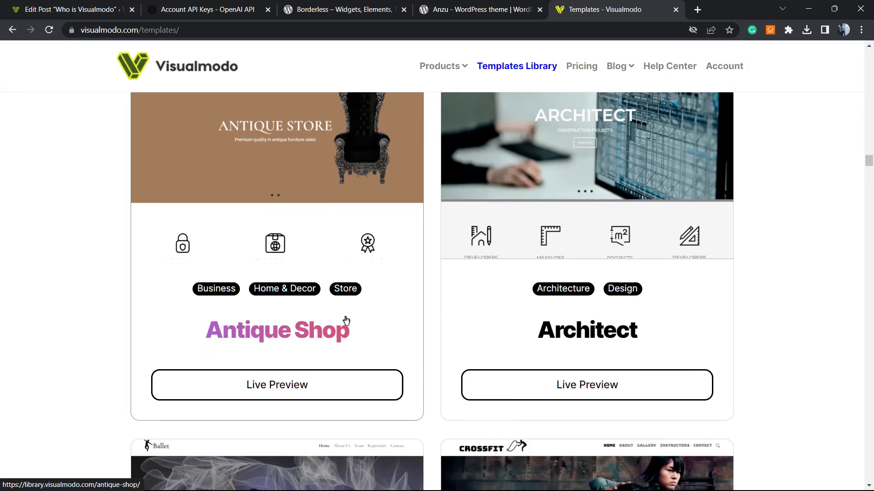
scroll(down, 3)
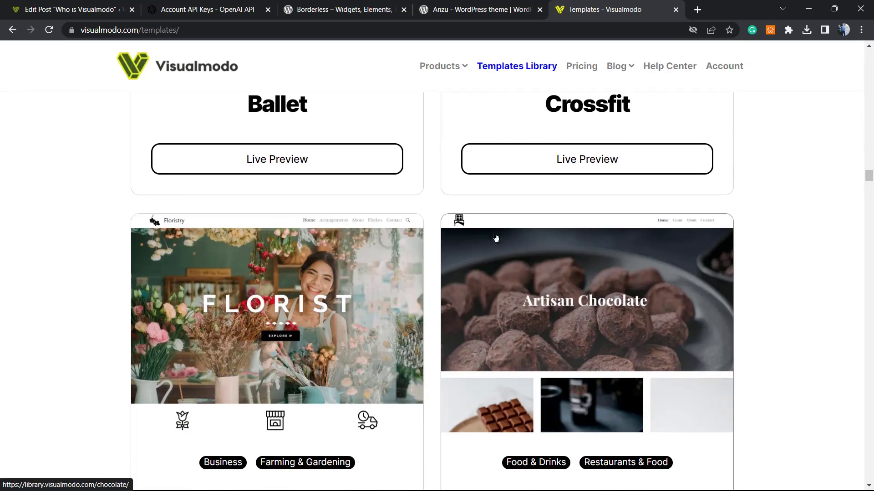